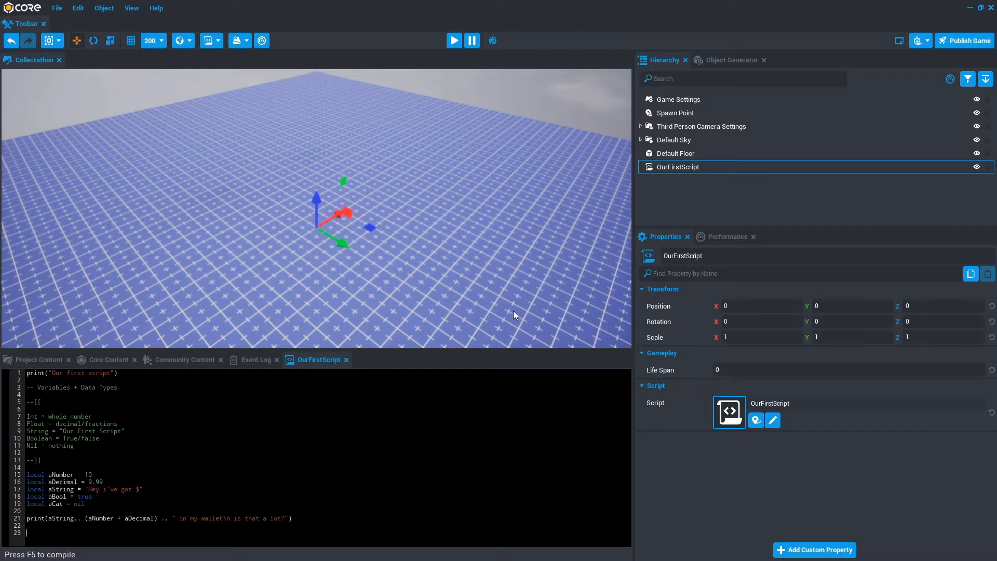
# Switch from Project Content to Core Content and list the UI Elements.
pyautogui.click(39, 360)
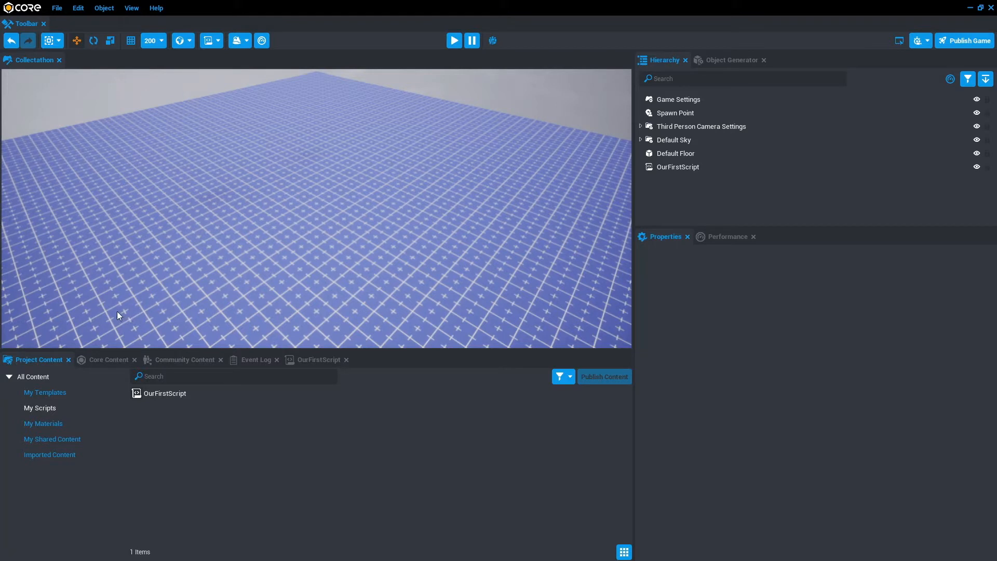
pyautogui.click(107, 359)
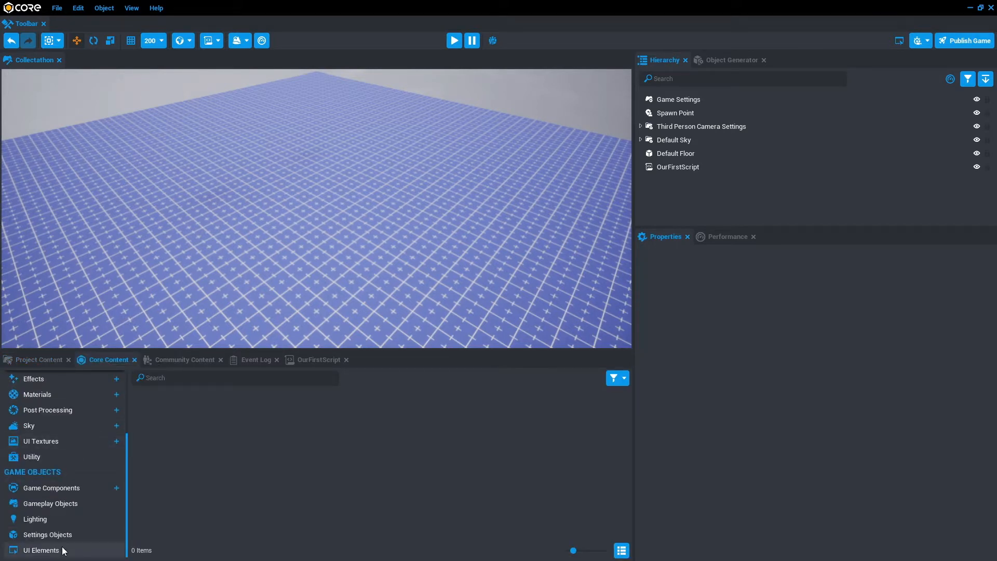
pyautogui.click(41, 550)
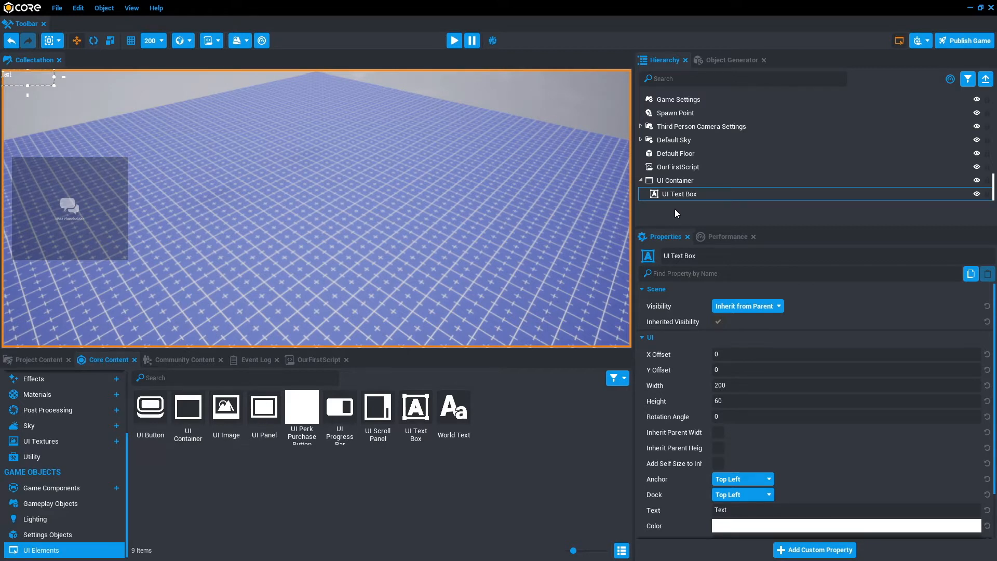
# Select the UI Text Box under UI Container and drag it toward the top centre.
pyautogui.click(677, 180)
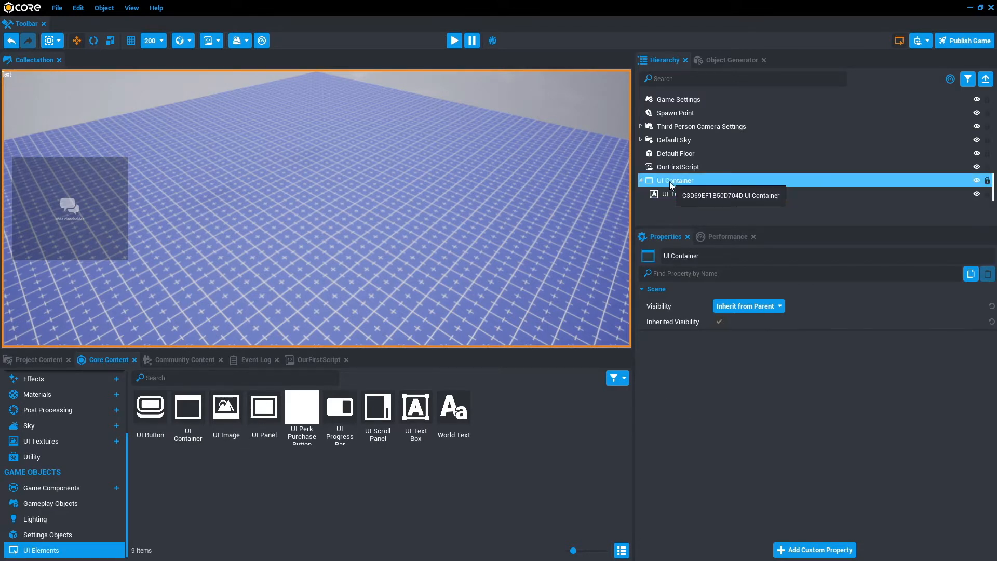
pyautogui.click(673, 193)
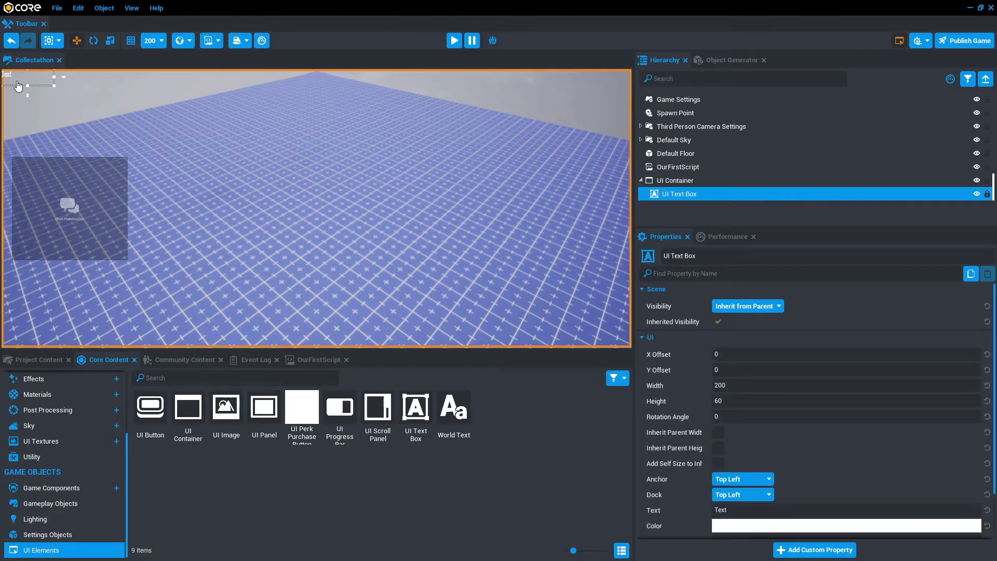
pyautogui.moveTo(31, 86); pyautogui.dragTo(340, 101)
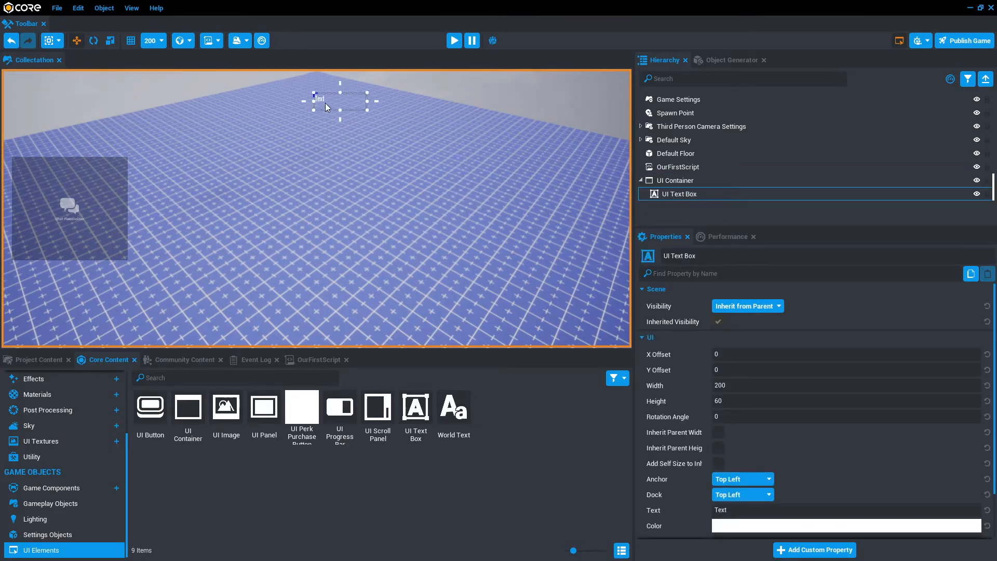
pyautogui.moveTo(340, 100); pyautogui.dragTo(331, 96)
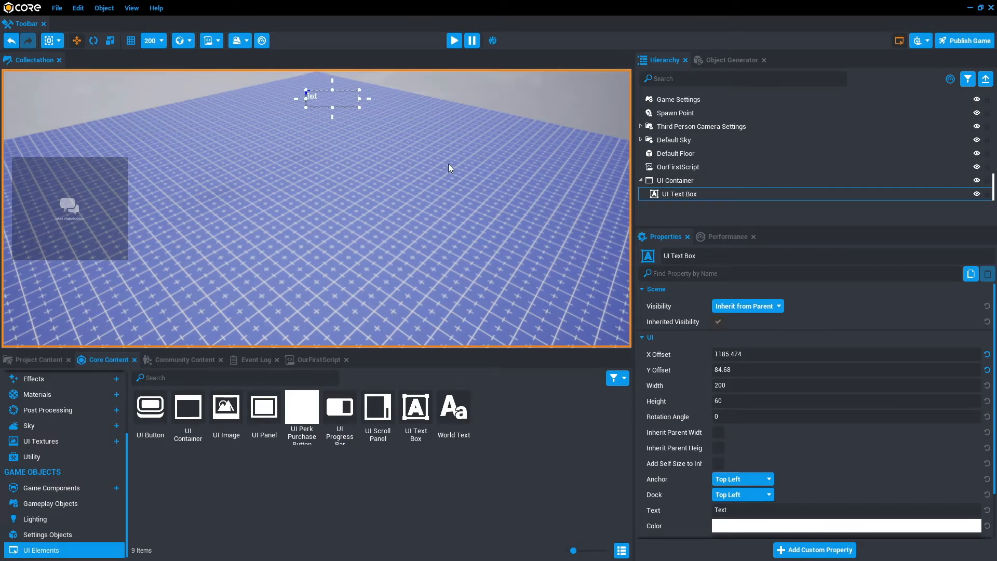
pyautogui.moveTo(691, 323)
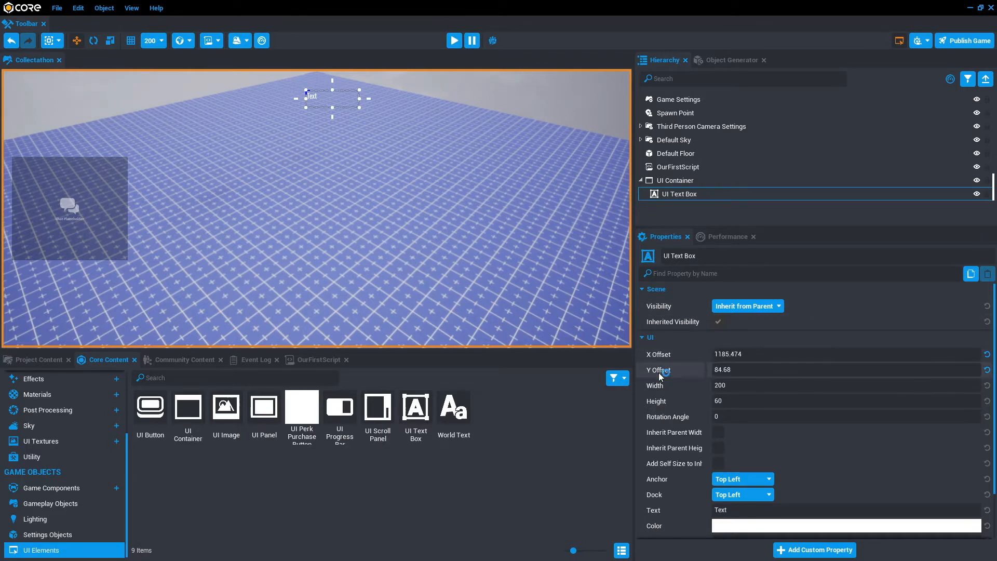
pyautogui.moveTo(659, 376)
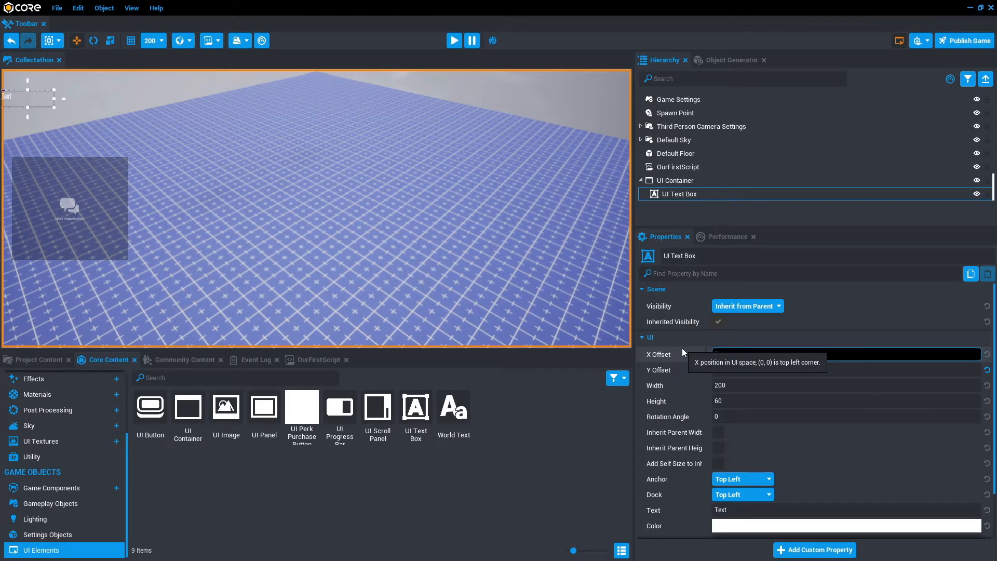
# Give the text box Y offset 50, width 700 and height 70.
pyautogui.write('50')
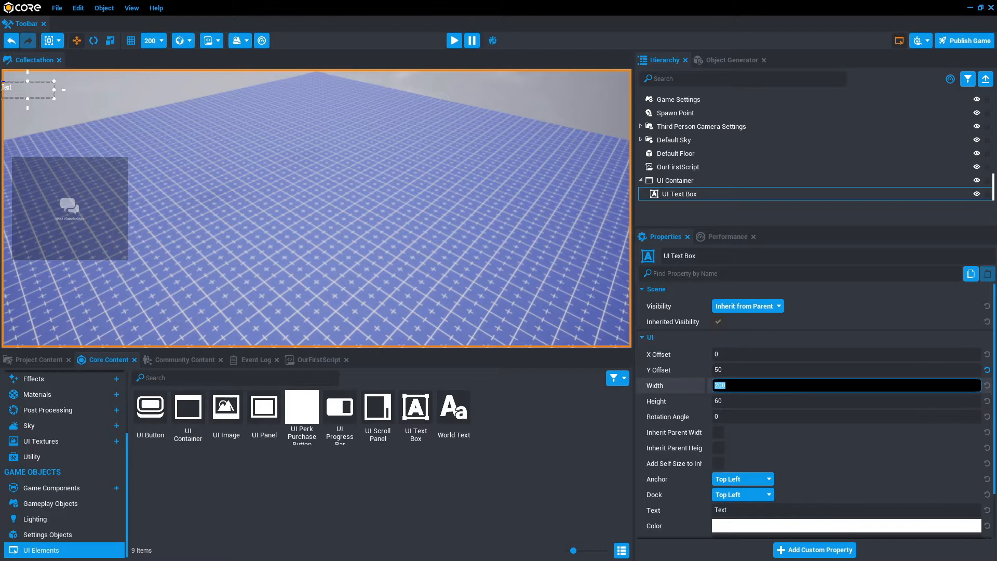
pyautogui.click(826, 400)
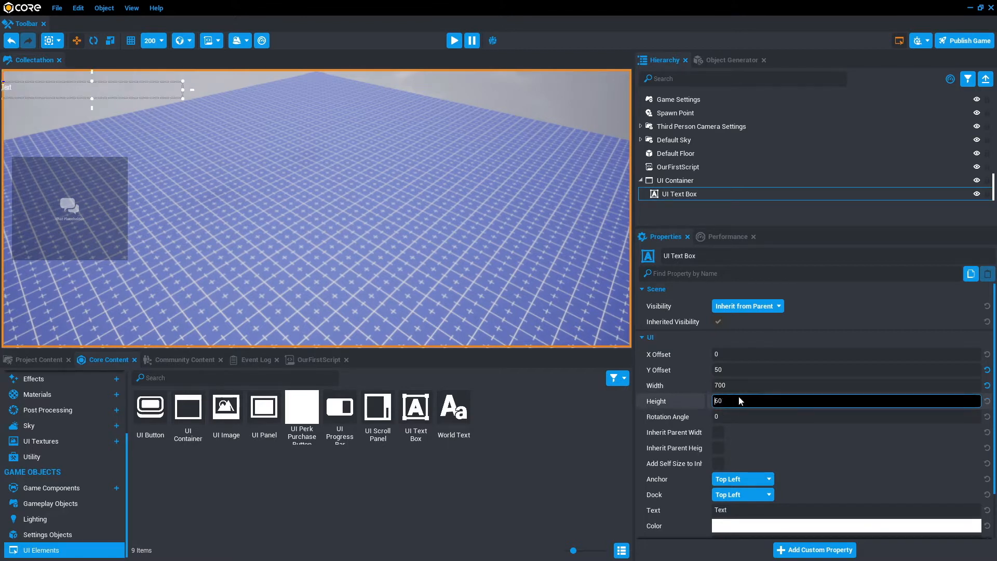
pyautogui.write('70')
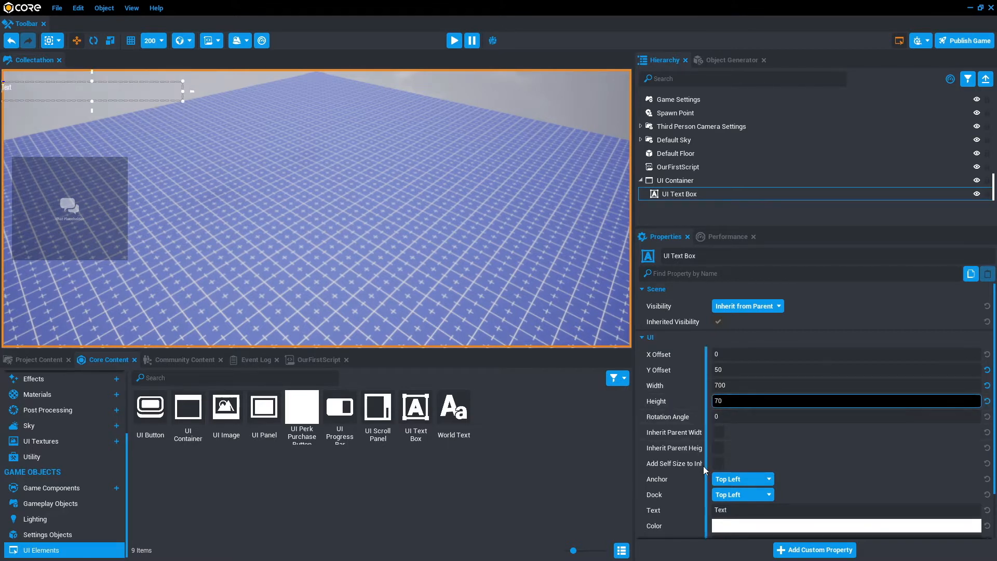
# Anchor the text box top centre, with size 35 centre-justified text.
pyautogui.click(741, 478)
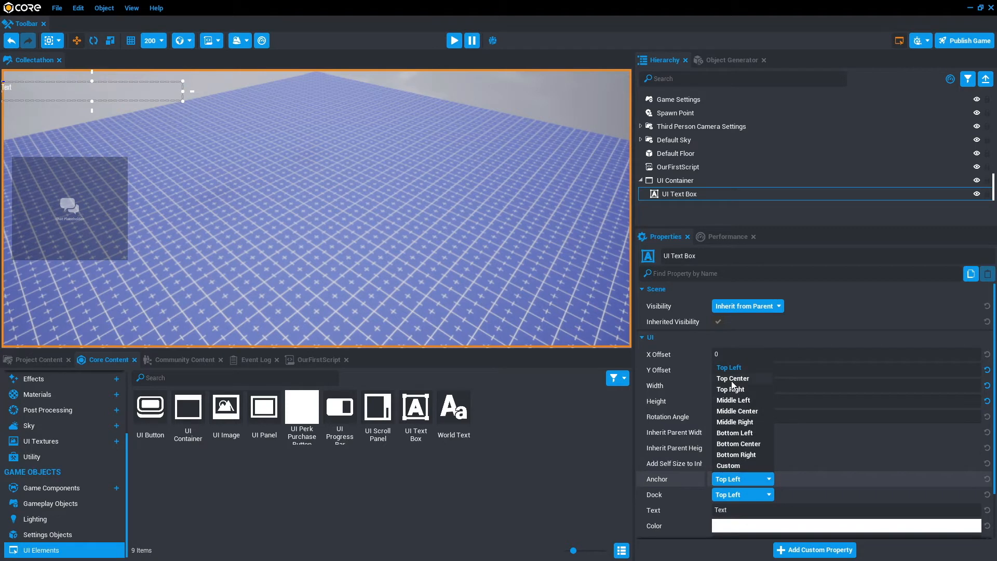
pyautogui.click(731, 378)
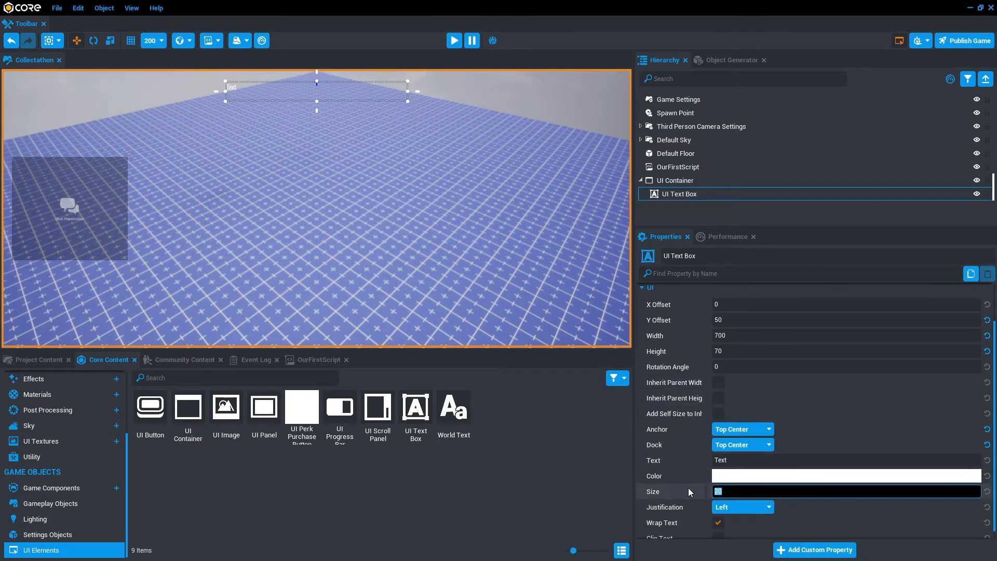
pyautogui.write('35')
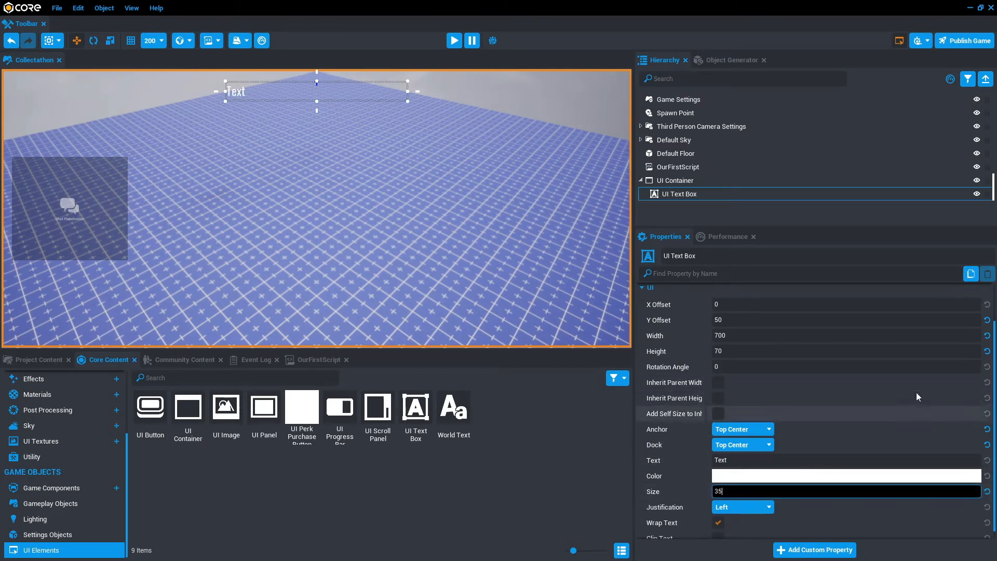
pyautogui.click(741, 507)
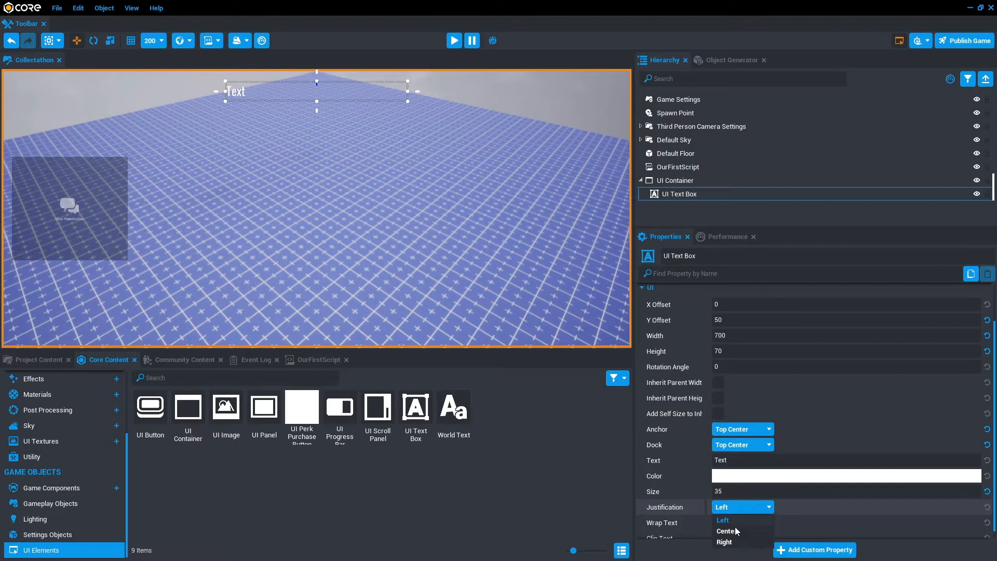
pyautogui.click(727, 530)
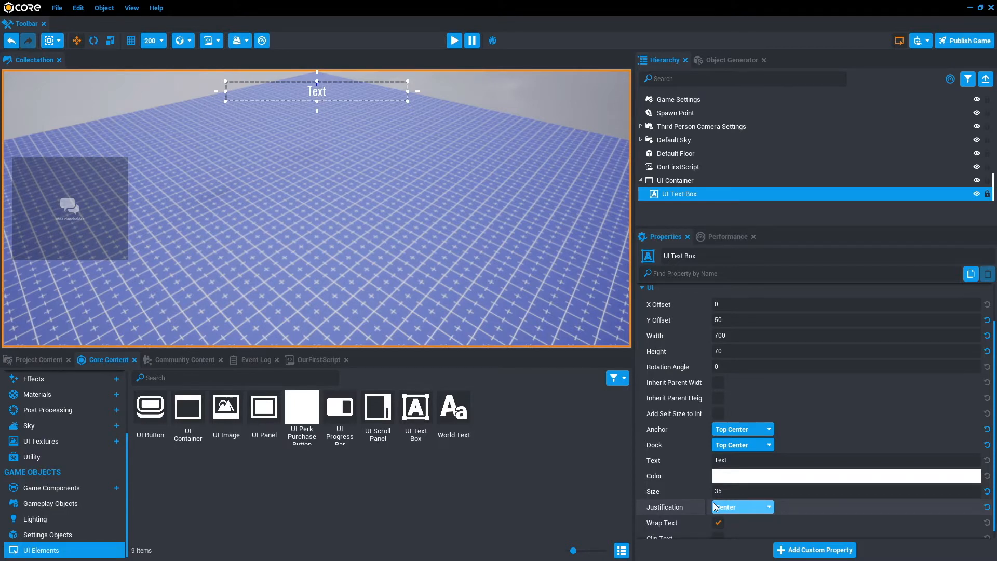
# Put the UI Container into a New Client Context Containing This.
pyautogui.click(677, 181)
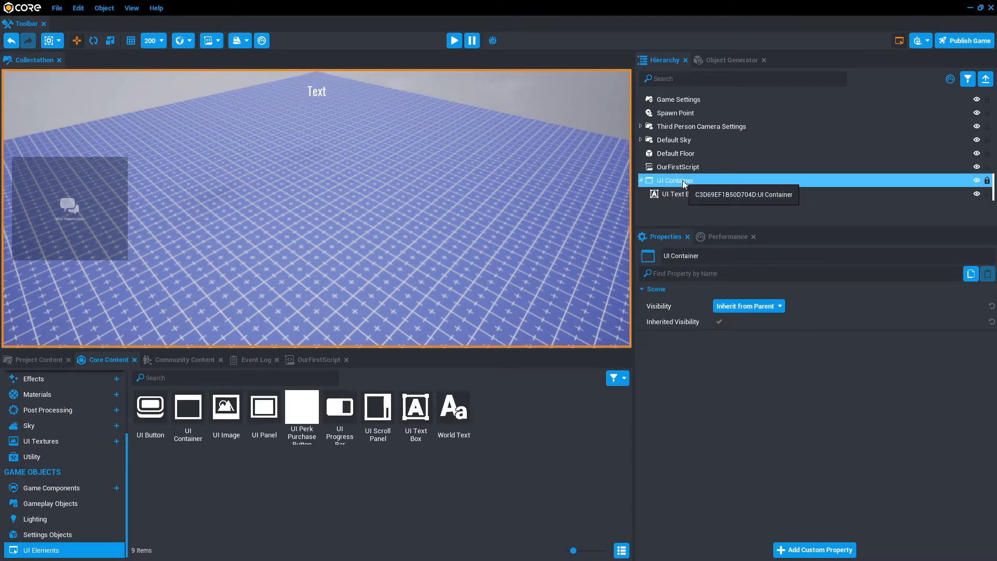
pyautogui.rightClick(677, 180)
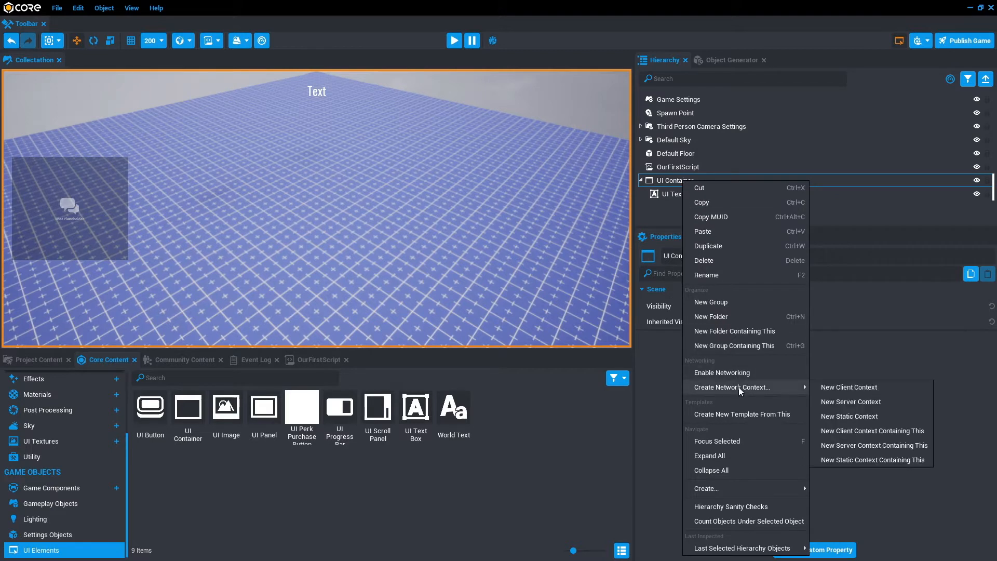
pyautogui.moveTo(871, 431)
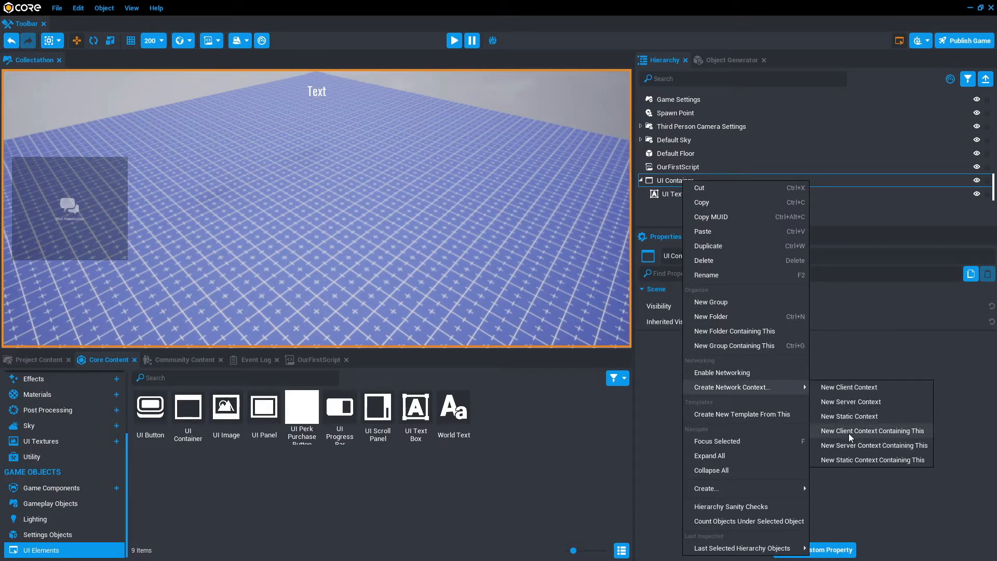
pyautogui.click(872, 431)
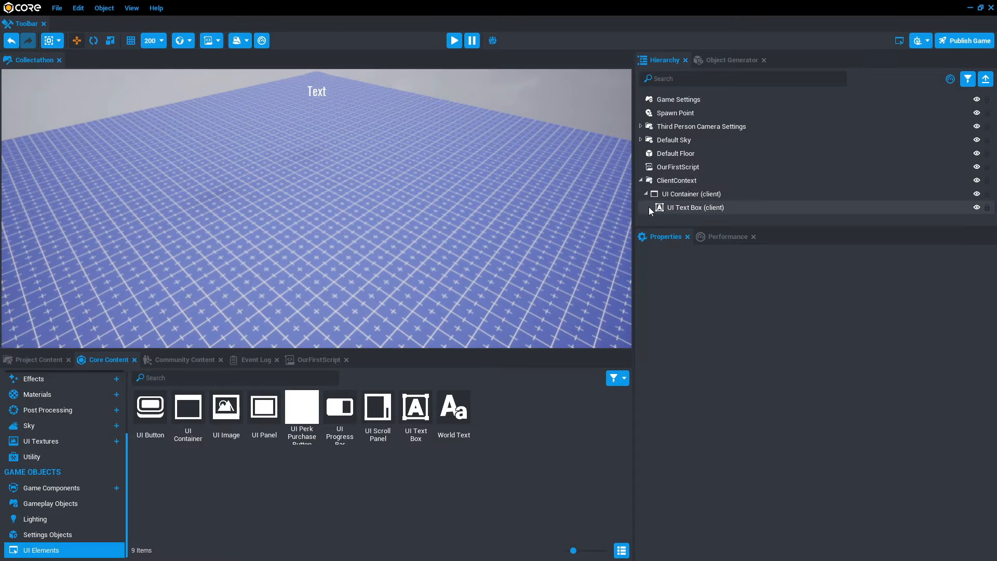
pyautogui.moveTo(688, 193)
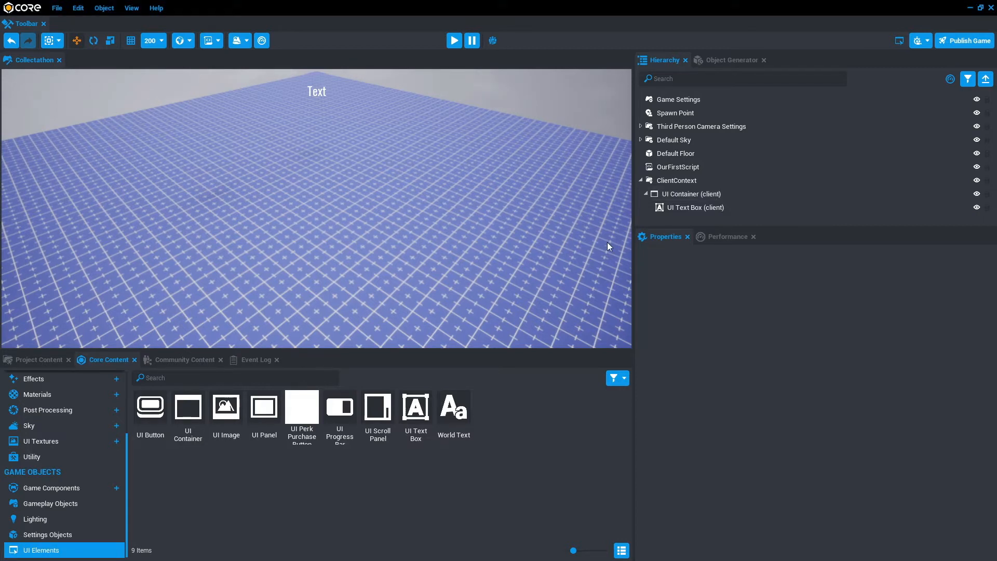
pyautogui.moveTo(613, 250)
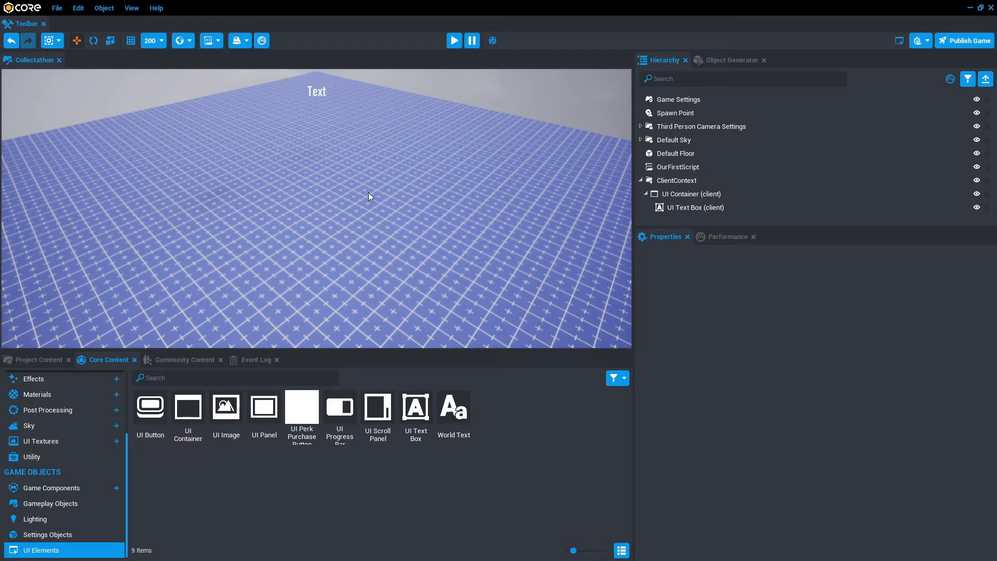
# Create a new script named ScoreText.
pyautogui.click(210, 40)
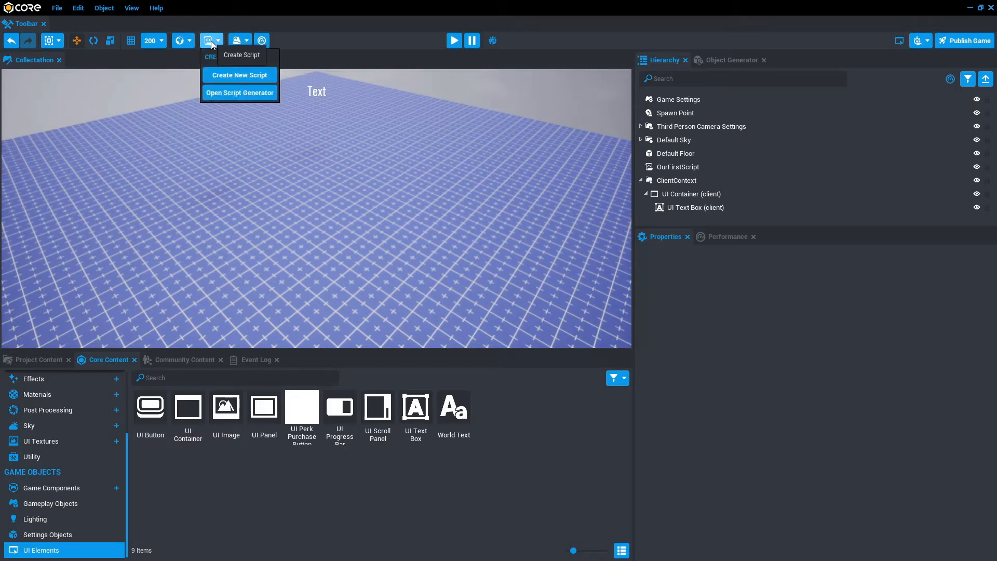
pyautogui.click(240, 75)
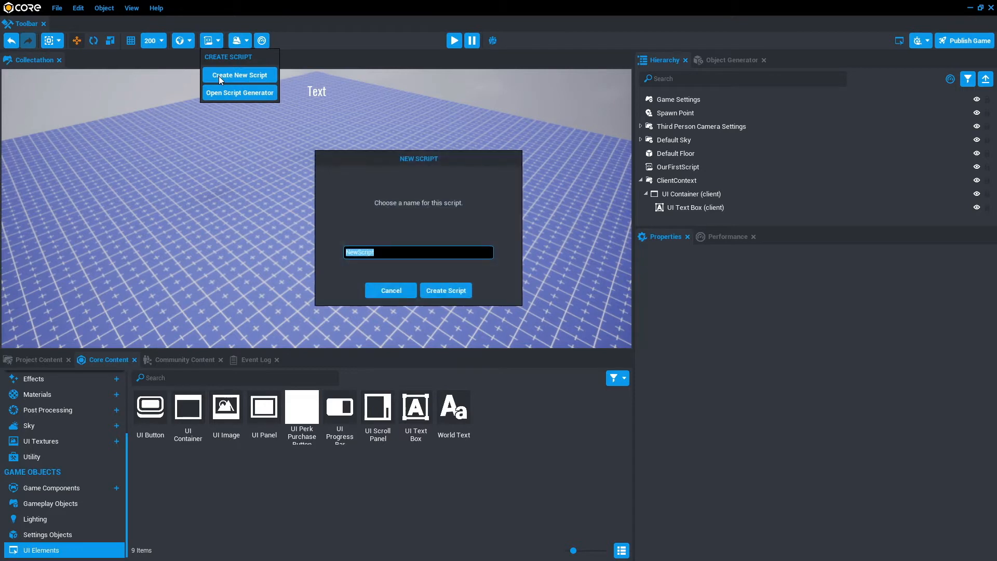
pyautogui.write('Sc')
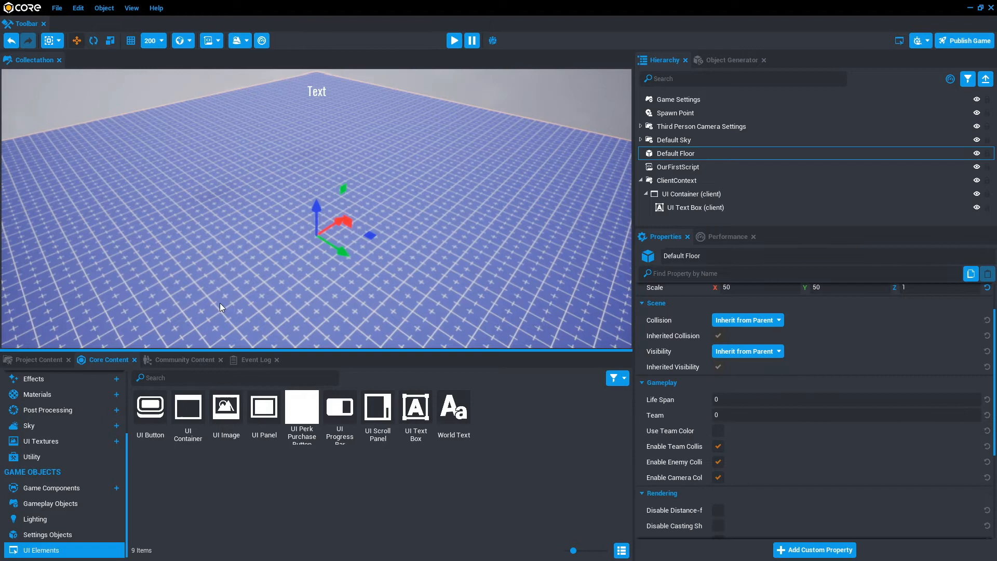
# Place ScoreText under the UI Text Box and view the text box's properties.
pyautogui.click(36, 359)
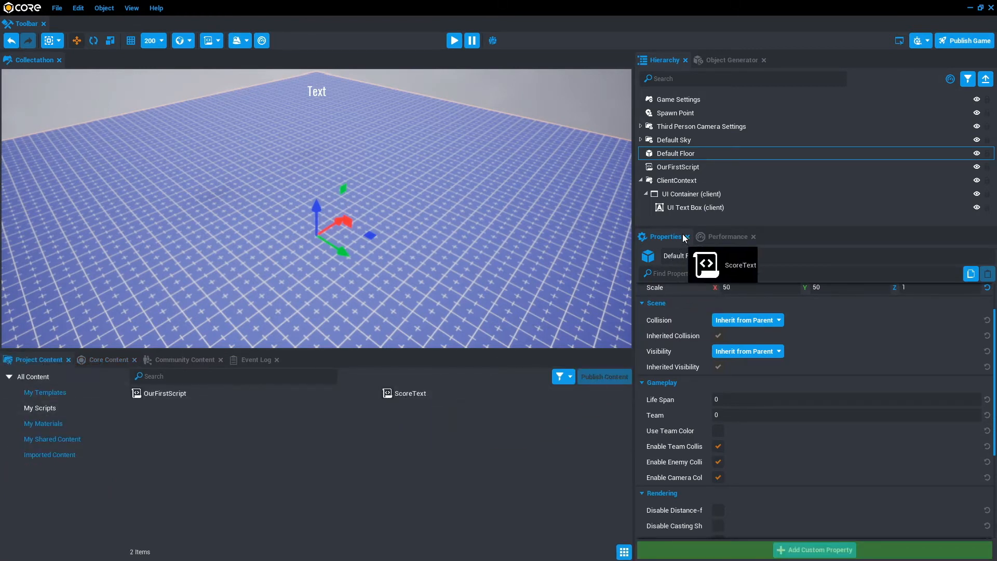
pyautogui.click(694, 207)
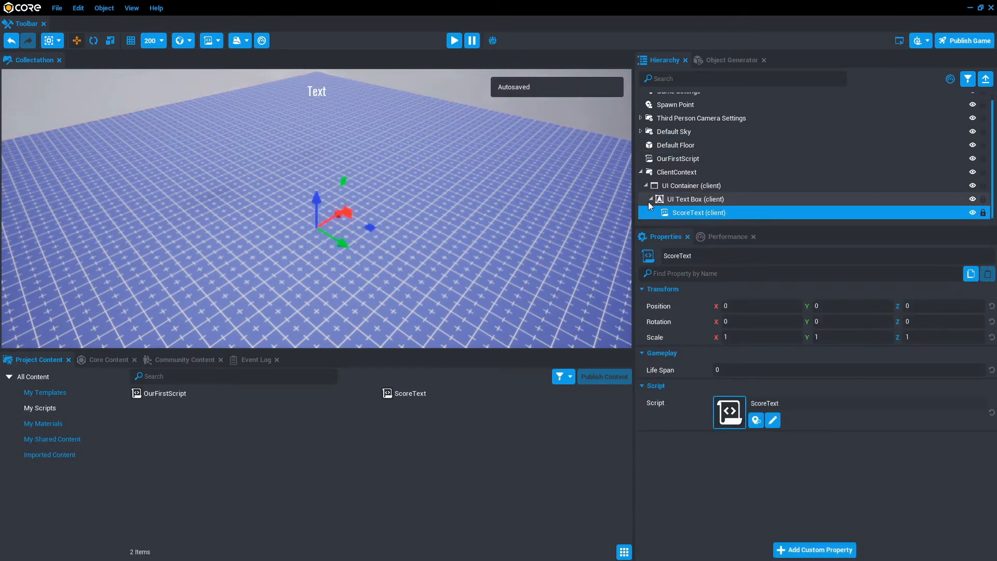
pyautogui.click(695, 198)
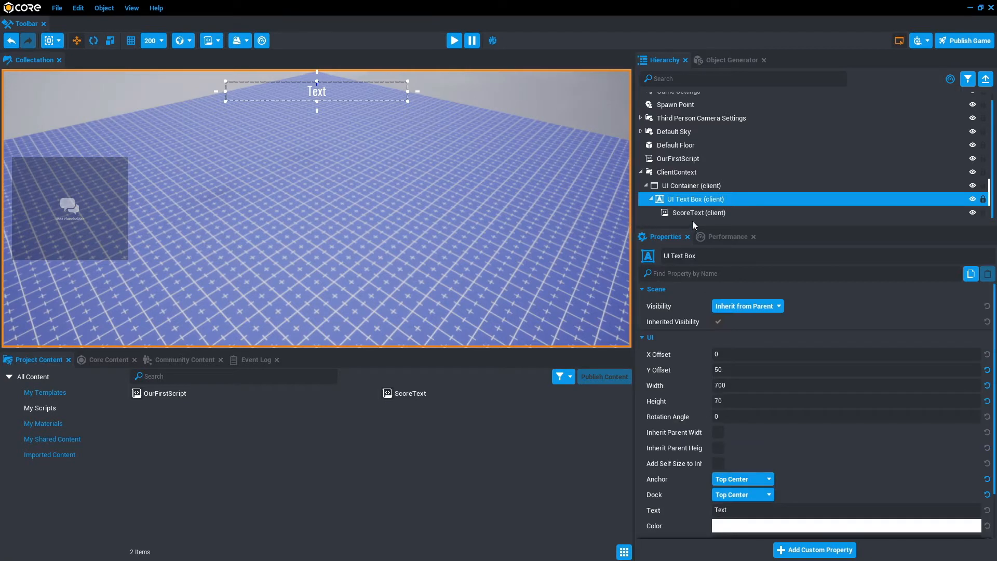
pyautogui.moveTo(687, 212)
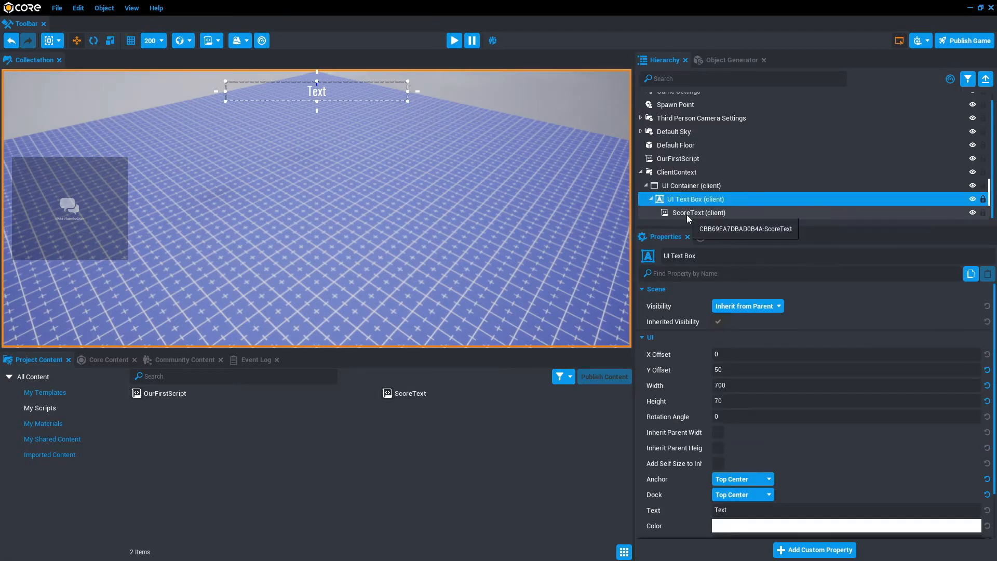
# Add a Core Object Reference custom property named ScoreText to the ScoreText script.
pyautogui.click(697, 213)
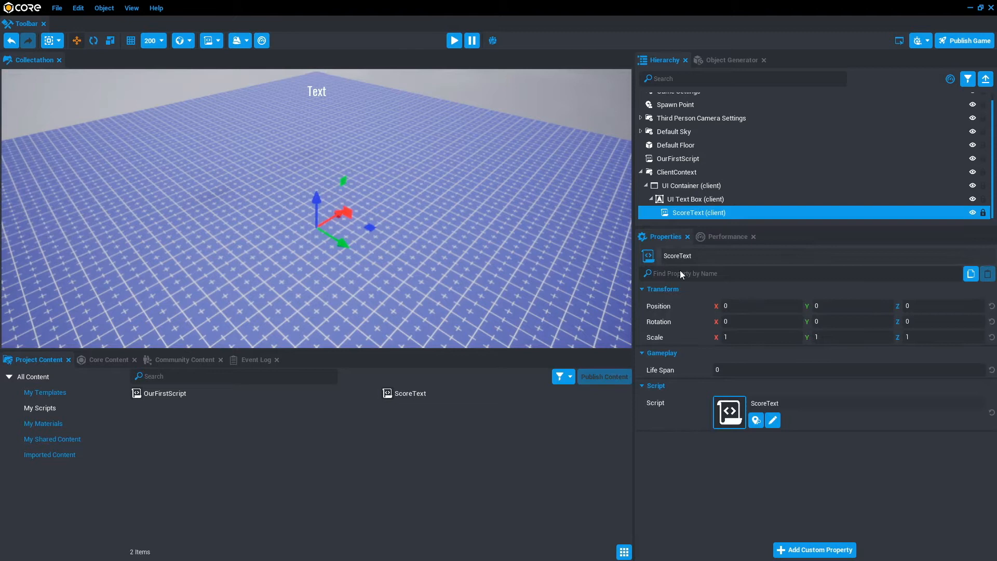
pyautogui.click(814, 549)
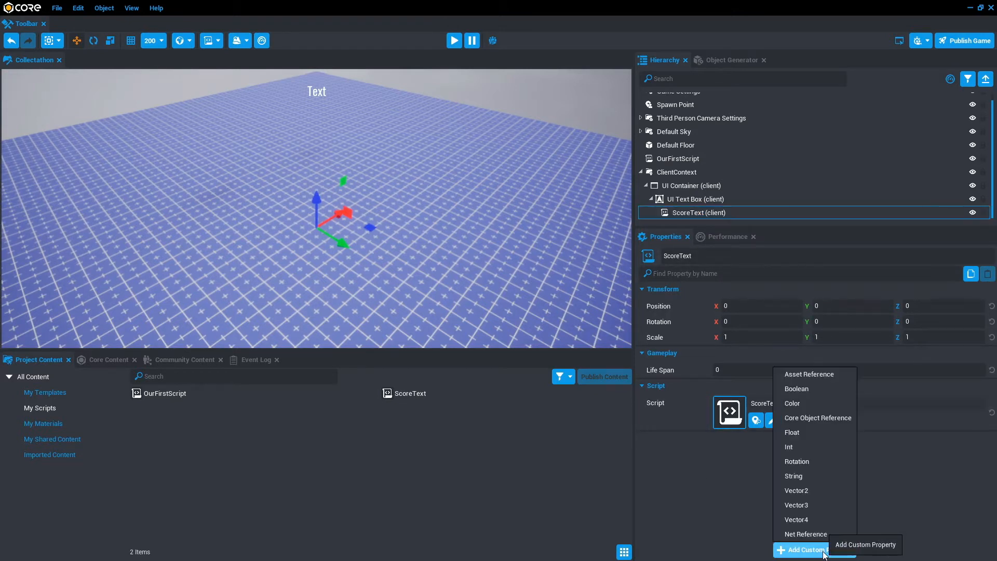
pyautogui.moveTo(818, 417)
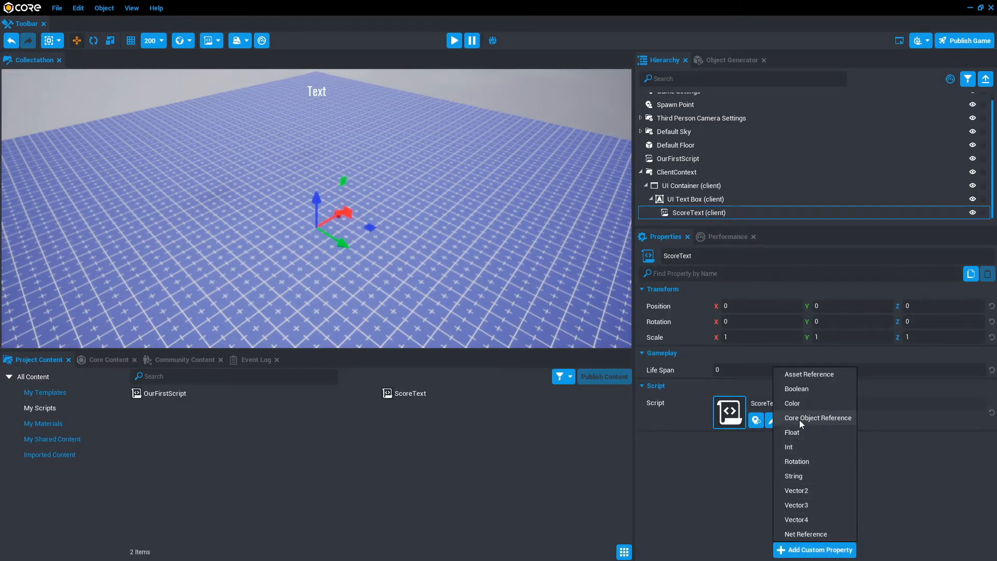
pyautogui.click(817, 417)
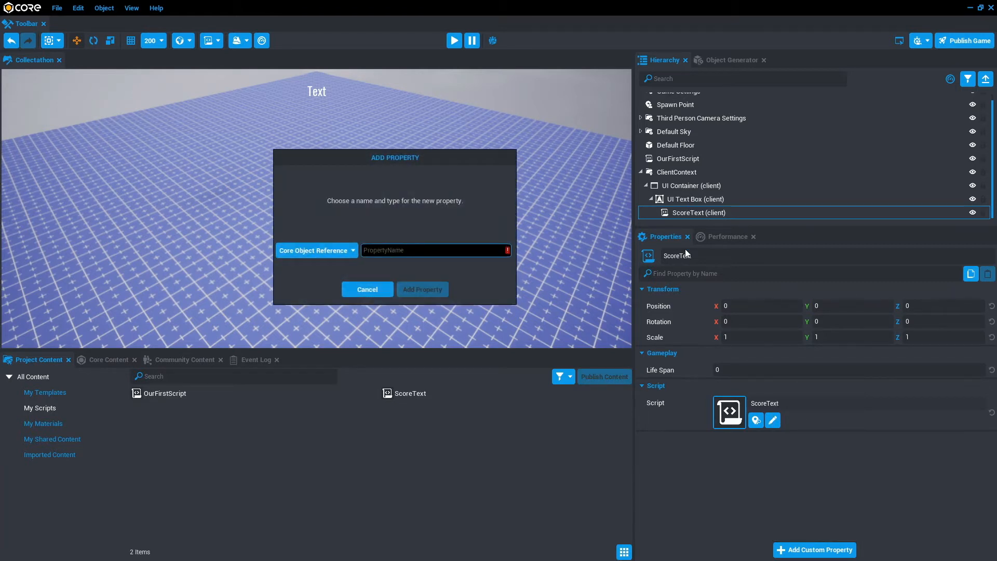
pyautogui.write('SCo')
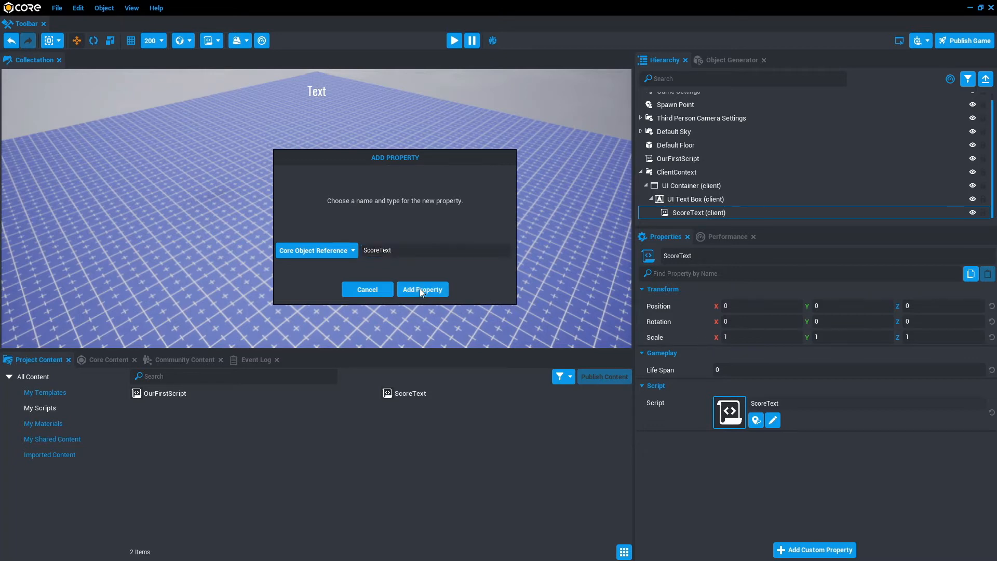
pyautogui.click(422, 288)
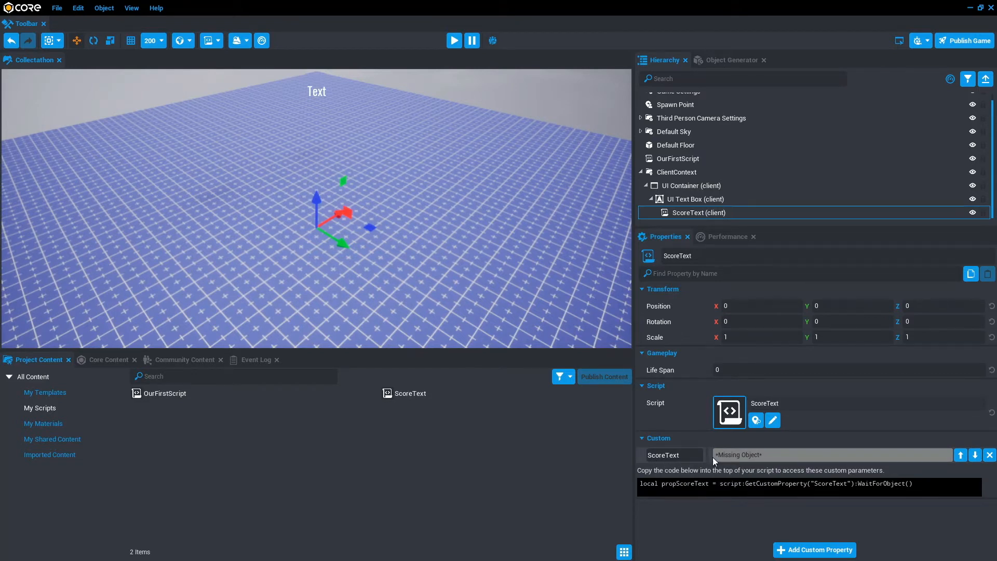
pyautogui.moveTo(663, 455)
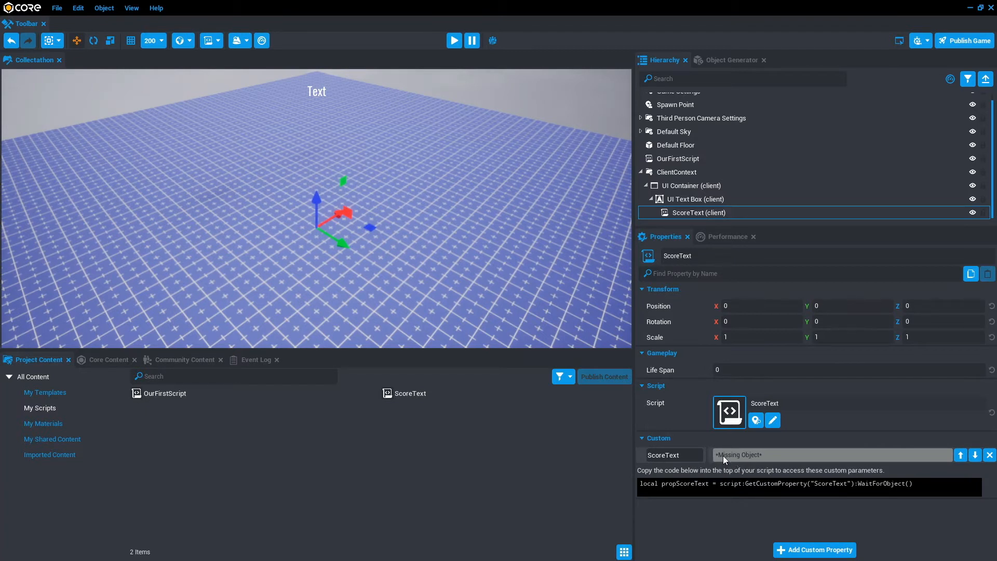
pyautogui.moveTo(748, 460)
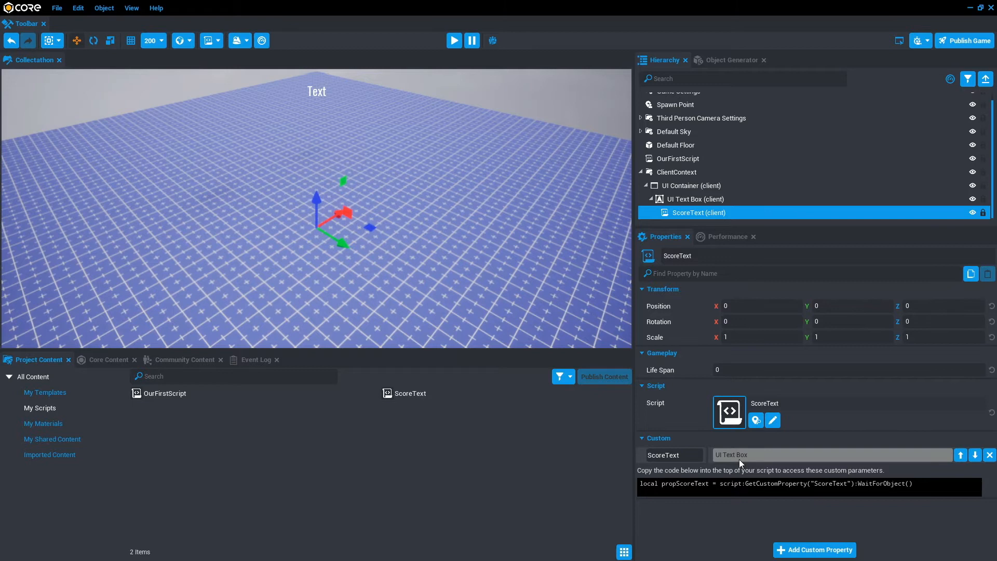
pyautogui.moveTo(788, 462)
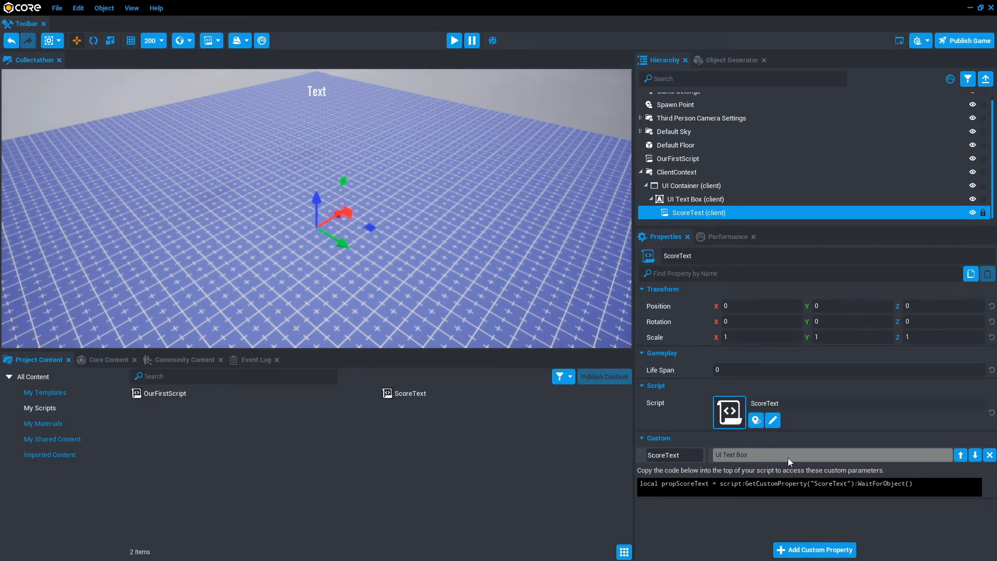
pyautogui.moveTo(771, 420)
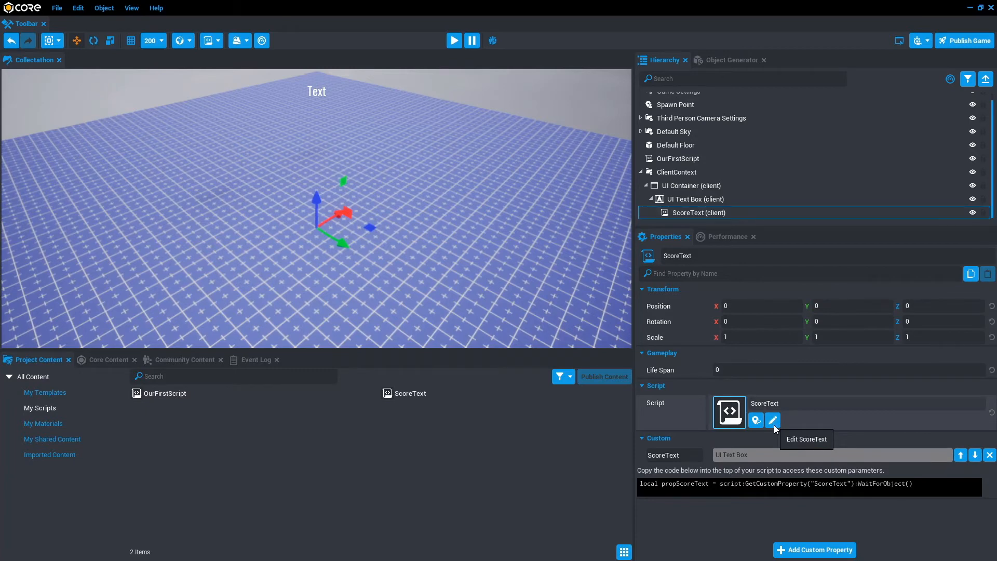
# Open ScoreText in the script editor and bring up its in-editor context menu.
pyautogui.click(773, 420)
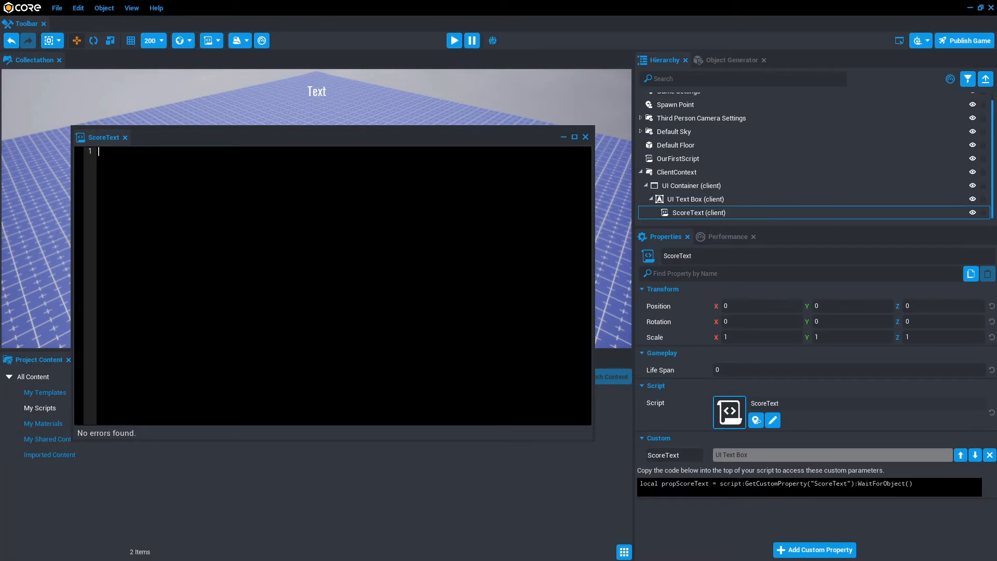
pyautogui.rightClick(379, 261)
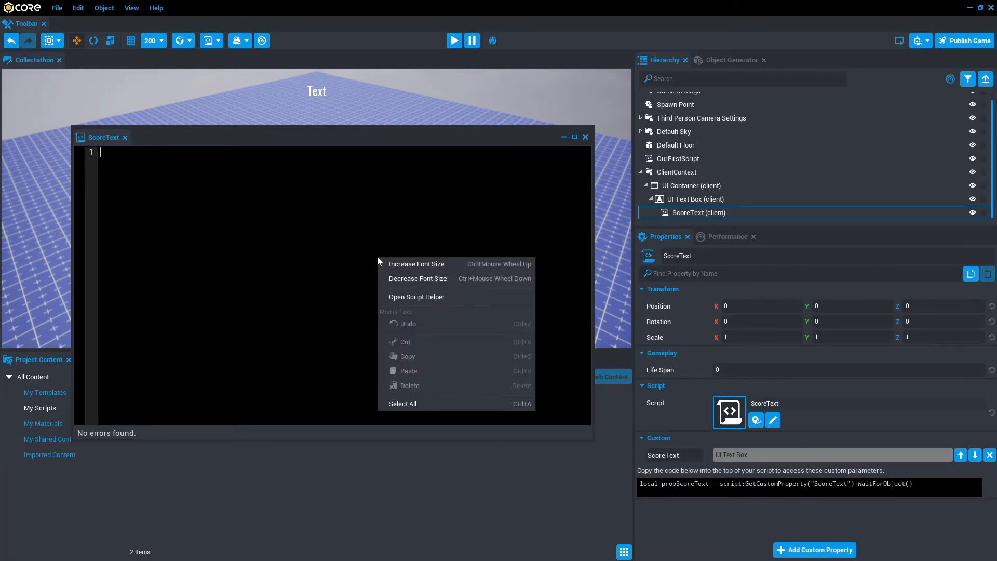
pyautogui.moveTo(417, 279)
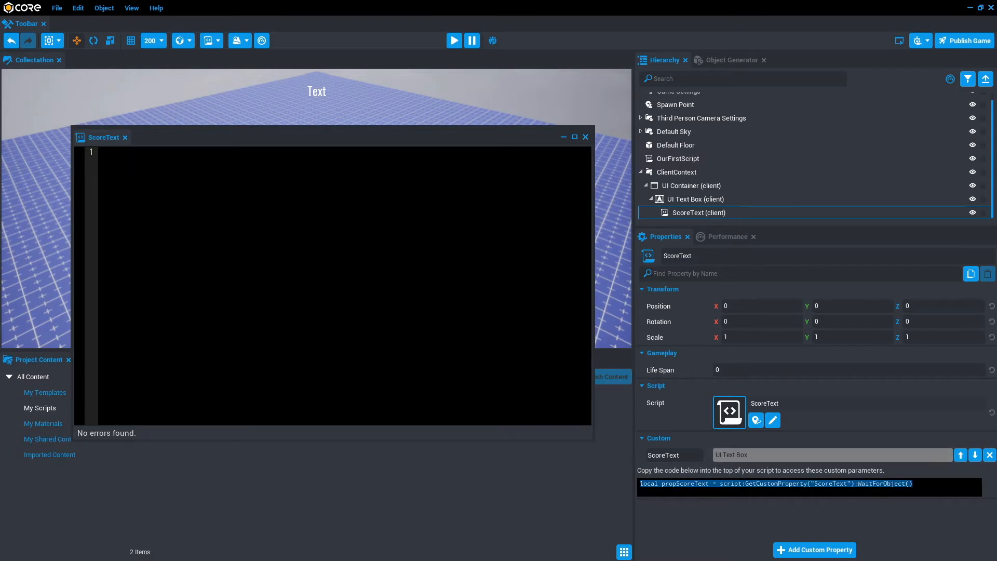
# Paste the GetCustomProperty("ScoreText") line and rename propScoreText to scoreText.
pyautogui.write('local propScoreText = script:GetCustomProperty("ScoreText"):WaitForObject()')
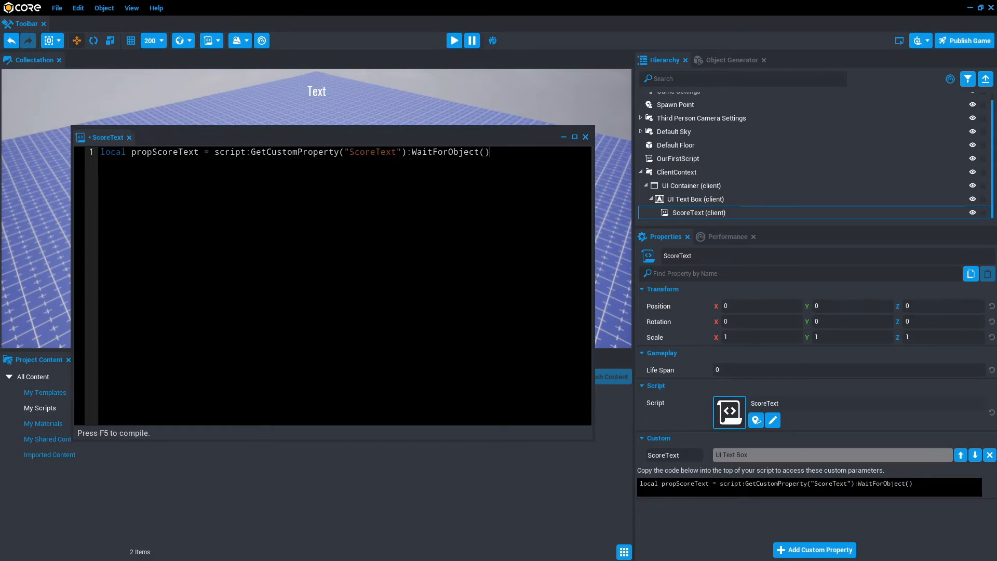
pyautogui.doubleClick(141, 152)
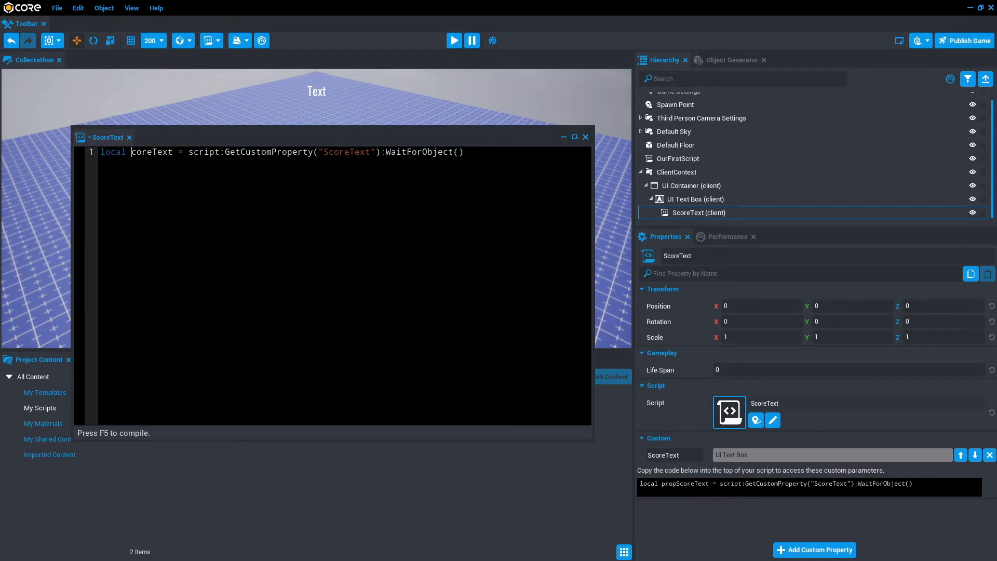
pyautogui.write('scoreText')
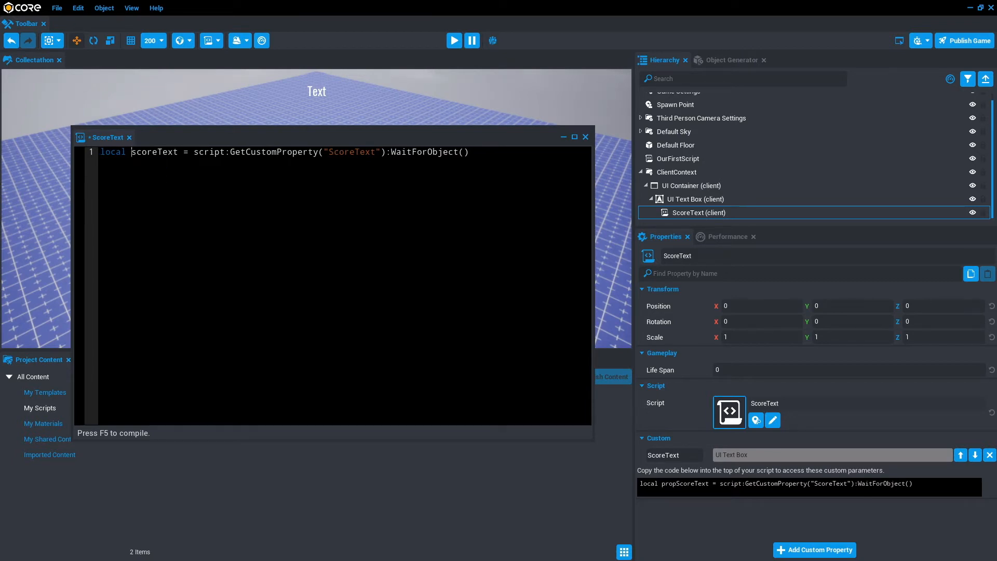
pyautogui.doubleClick(153, 152)
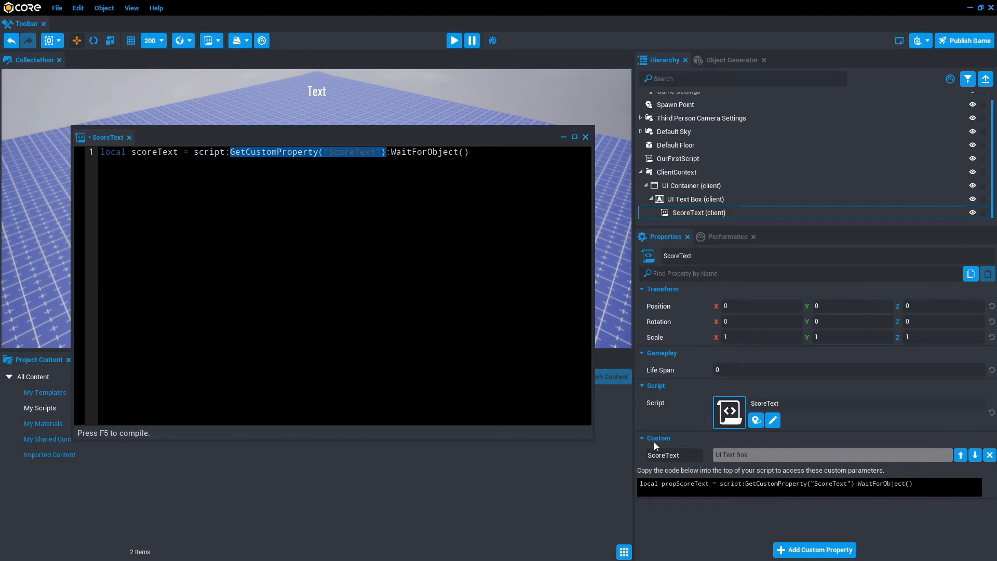
pyautogui.moveTo(666, 455)
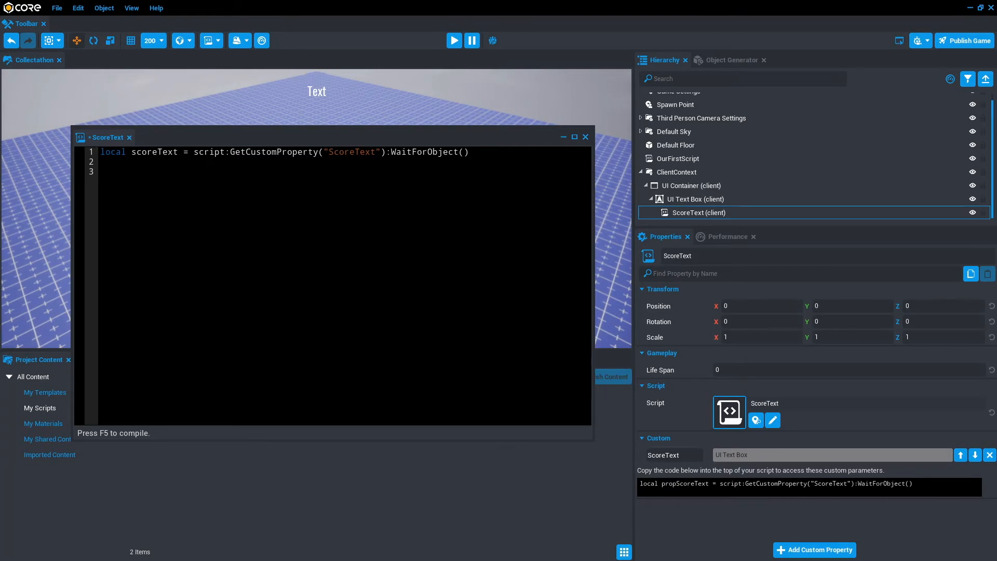
# Write scoreText.text = "Hey" on line 3 and save with Ctrl+S.
pyautogui.write('scoreText.t')
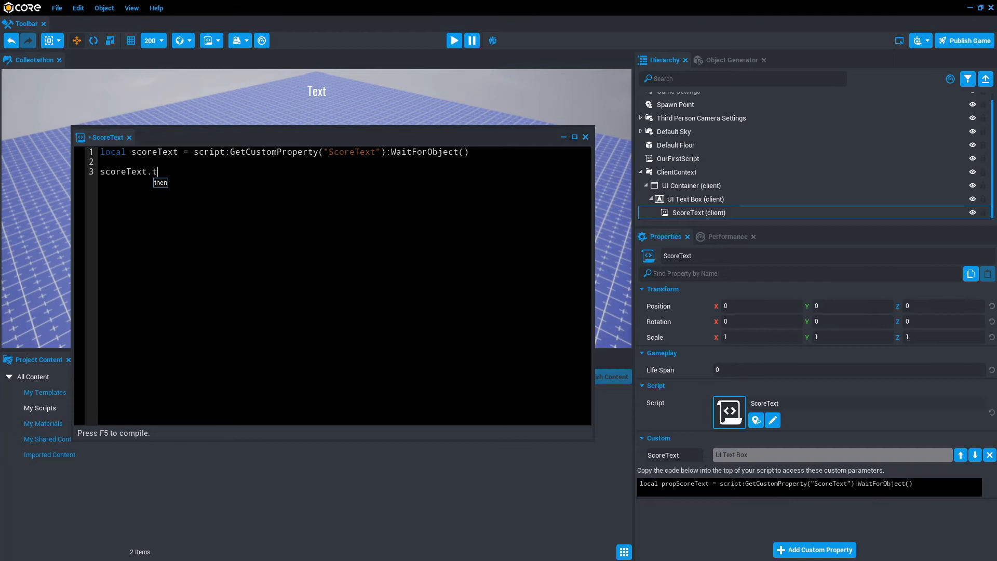
pyautogui.write('ext =')
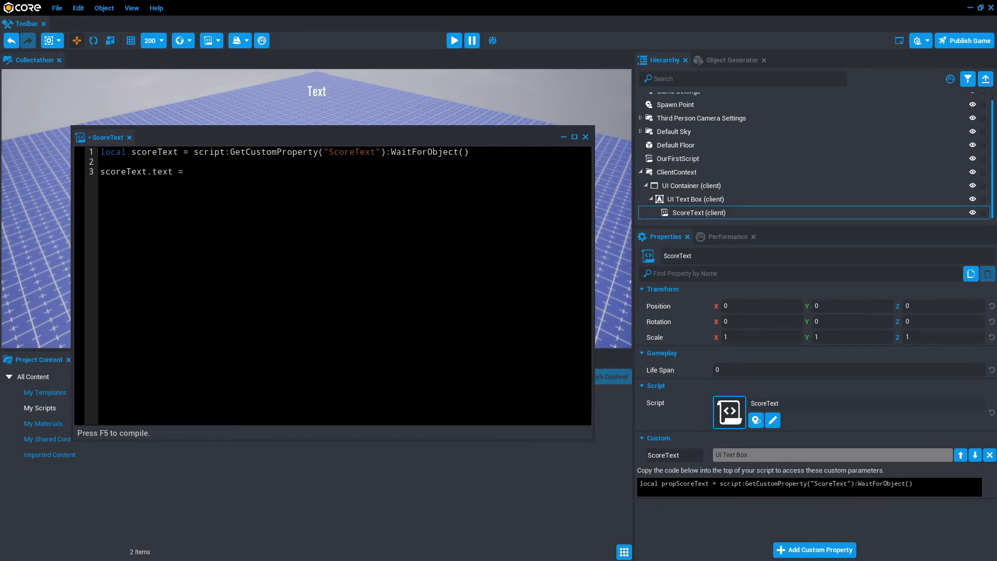
pyautogui.write('""')
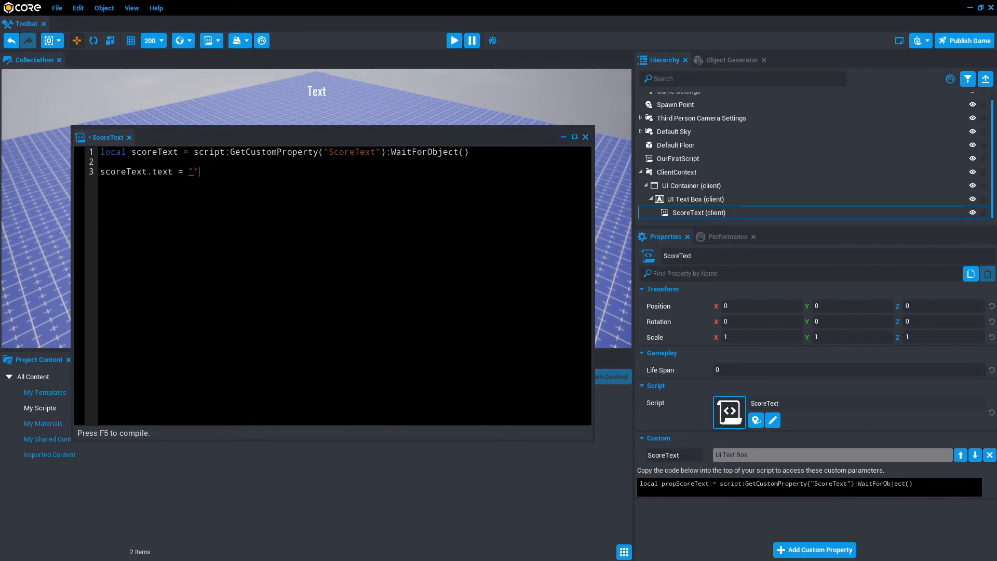
pyautogui.write('Hey')
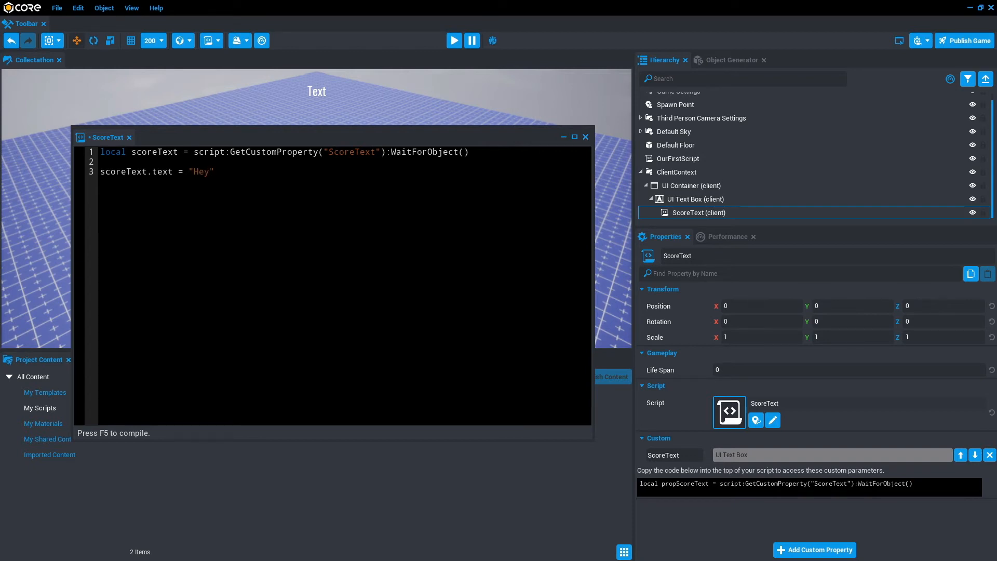
pyautogui.press('ctrl+s')
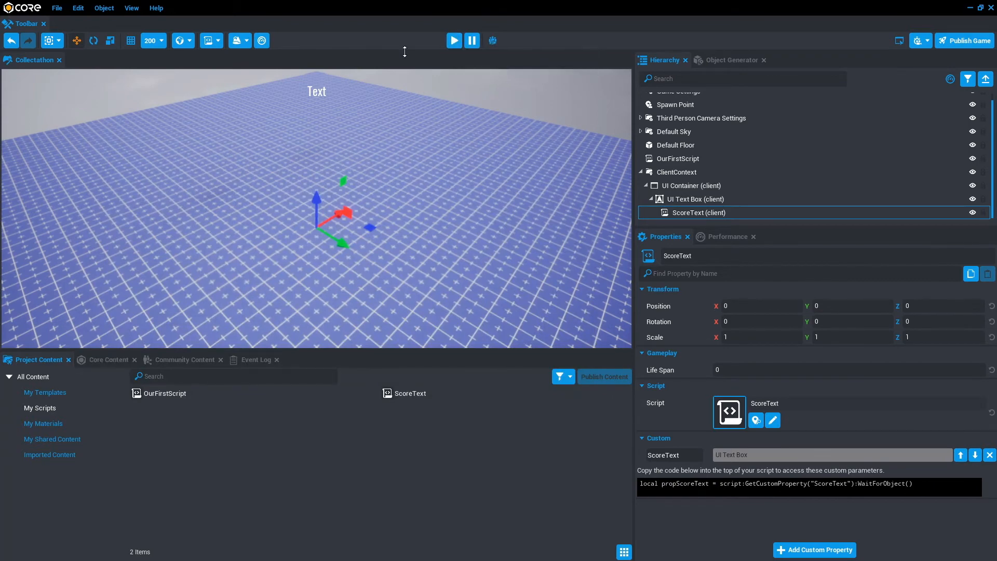
pyautogui.moveTo(454, 40)
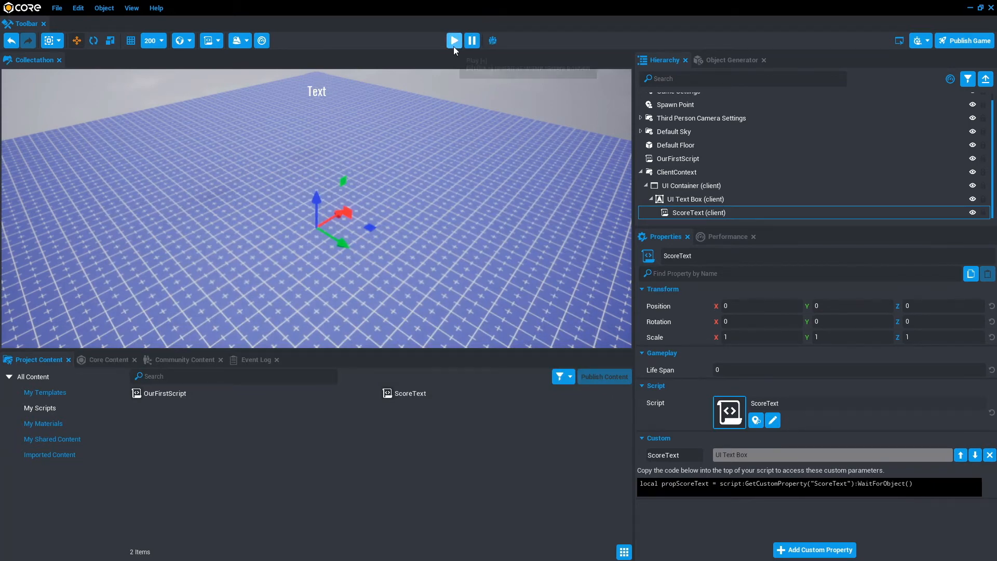
# Start the game preview with the toolbar Play button.
pyautogui.click(453, 40)
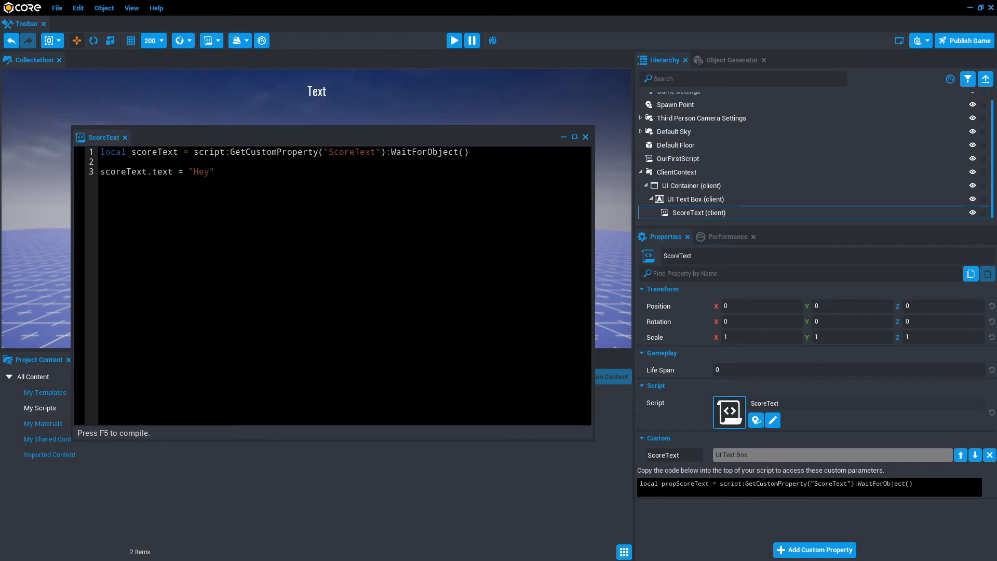
pyautogui.doubleClick(124, 172)
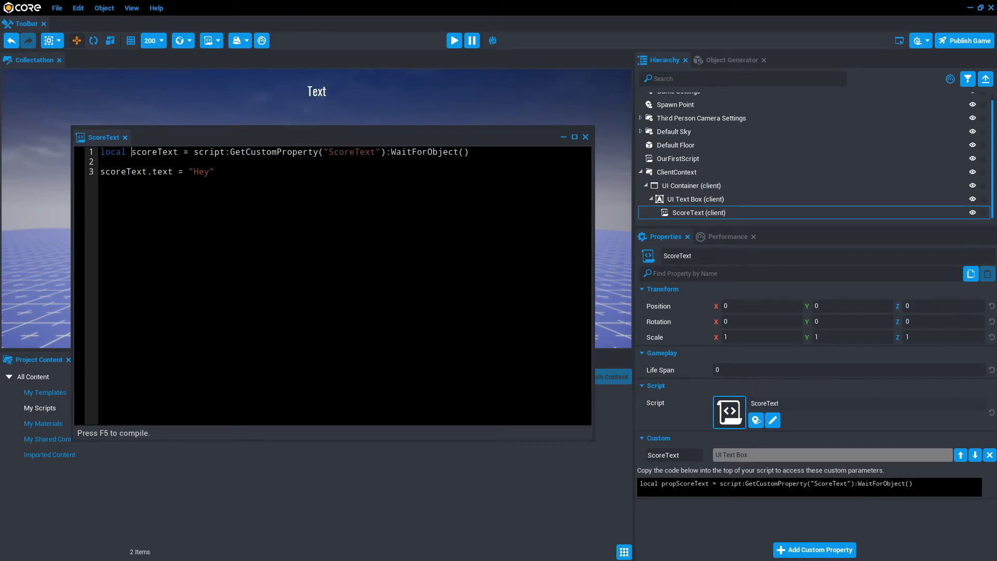
pyautogui.doubleClick(153, 153)
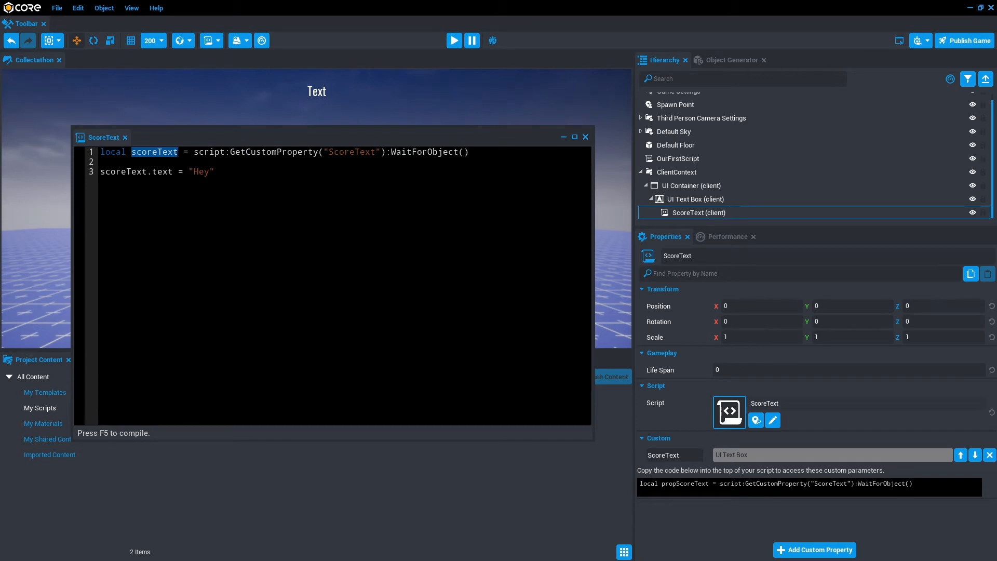
pyautogui.doubleClick(125, 171)
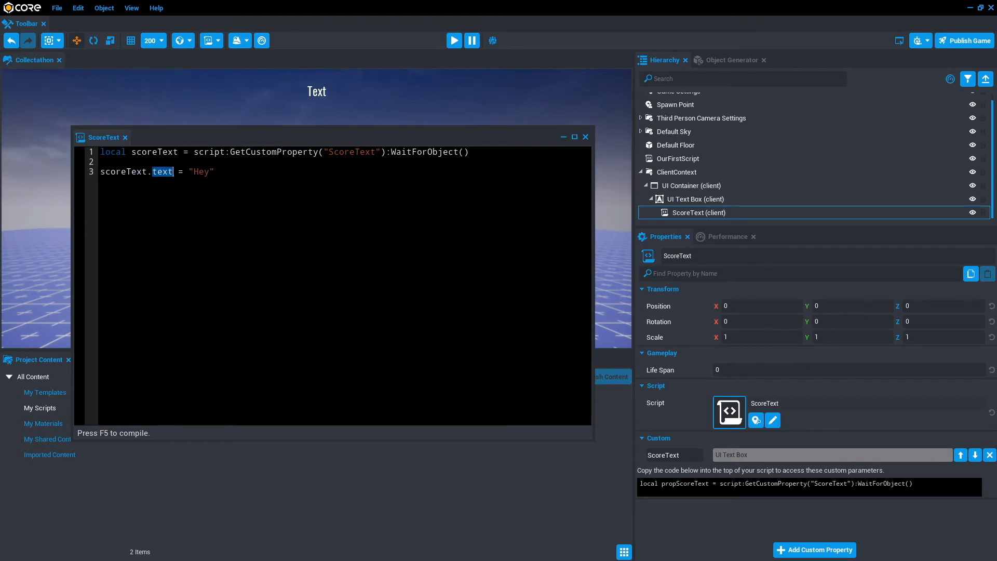
# Set the UI Text Box's Text property to HEY, then select 'Hey' in the script.
pyautogui.click(696, 198)
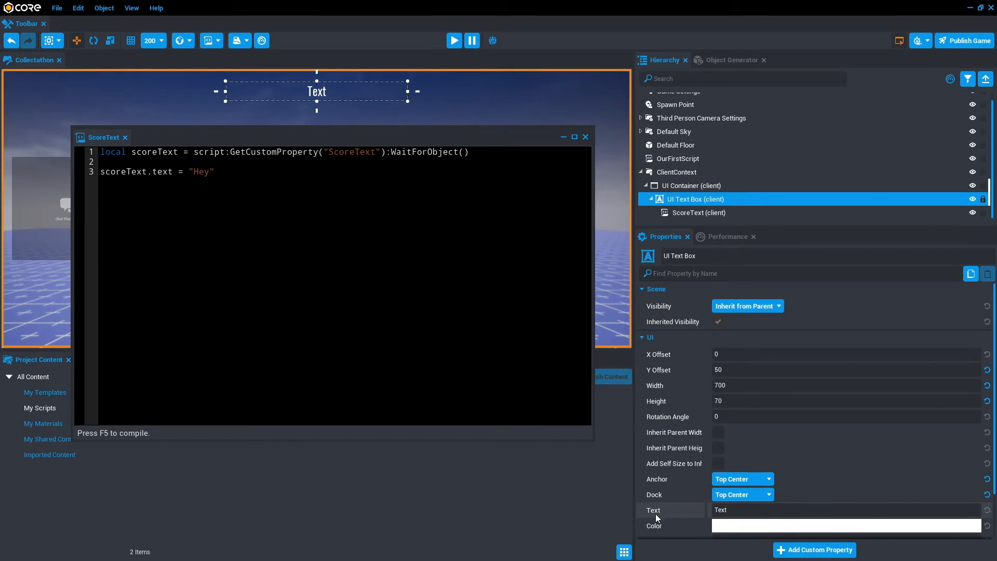
pyautogui.moveTo(663, 516)
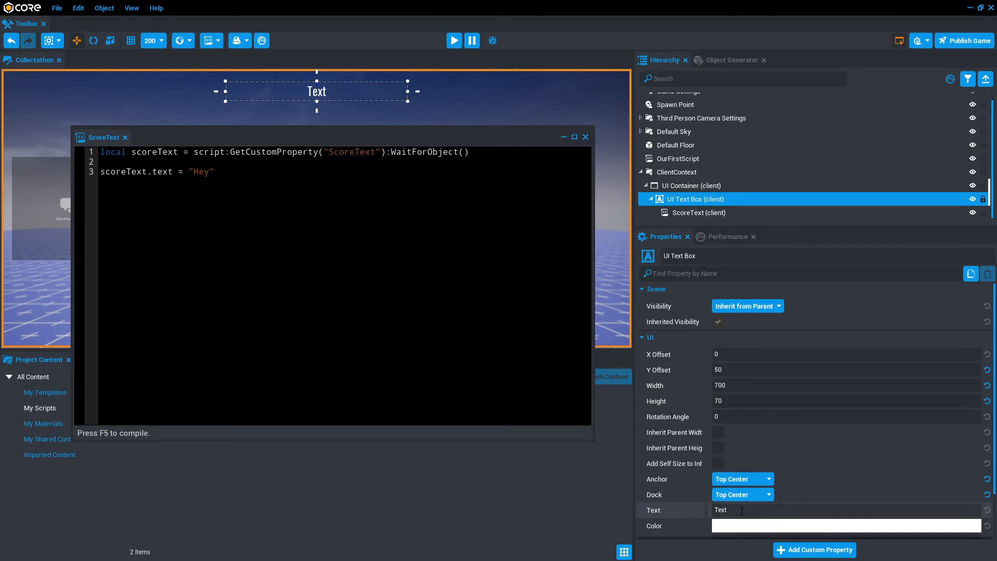
pyautogui.write('HEY')
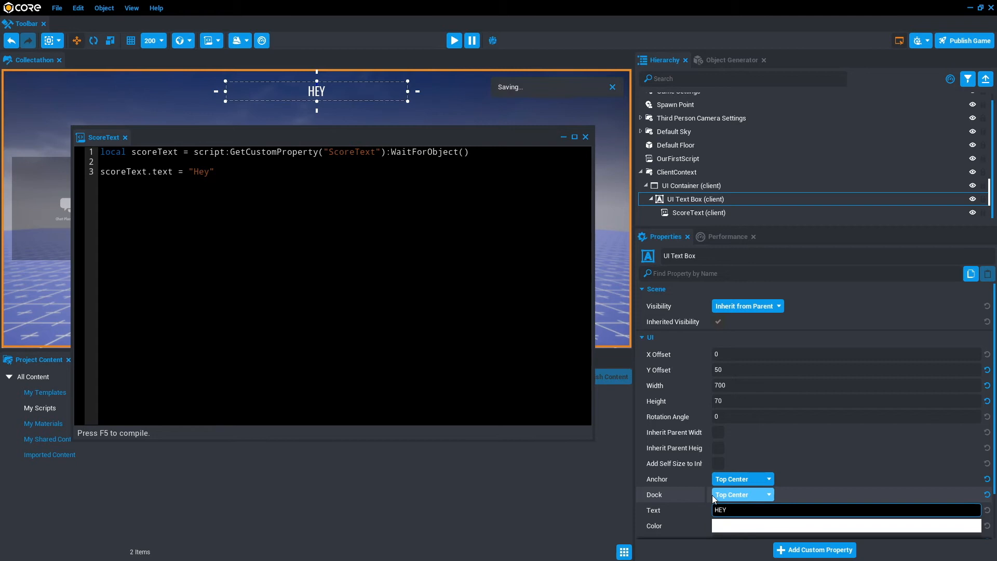
pyautogui.doubleClick(201, 172)
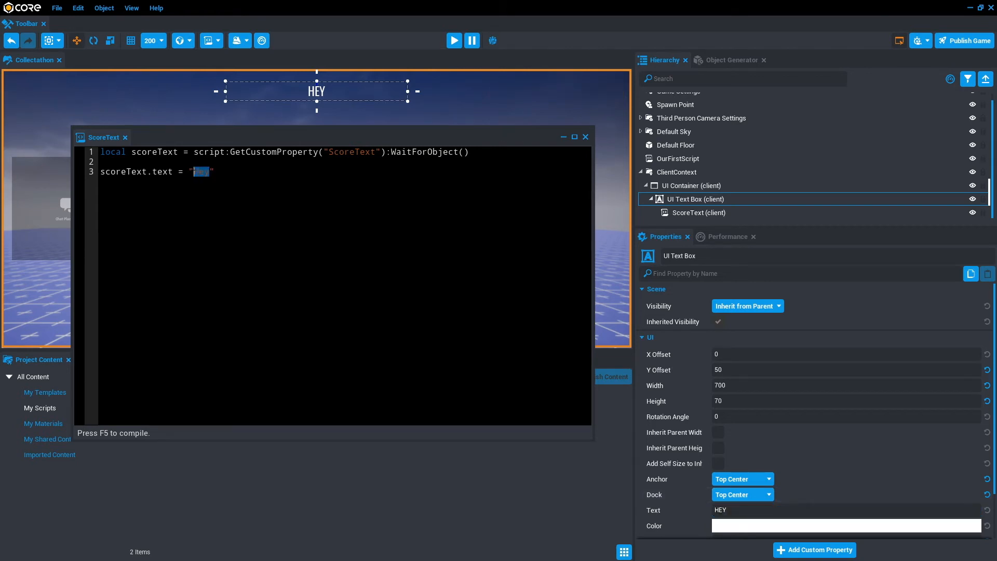
# Replace 'Hey' with 'Hello' in ScoreText, save, preview, and select ScoreText.
pyautogui.write('Hello')
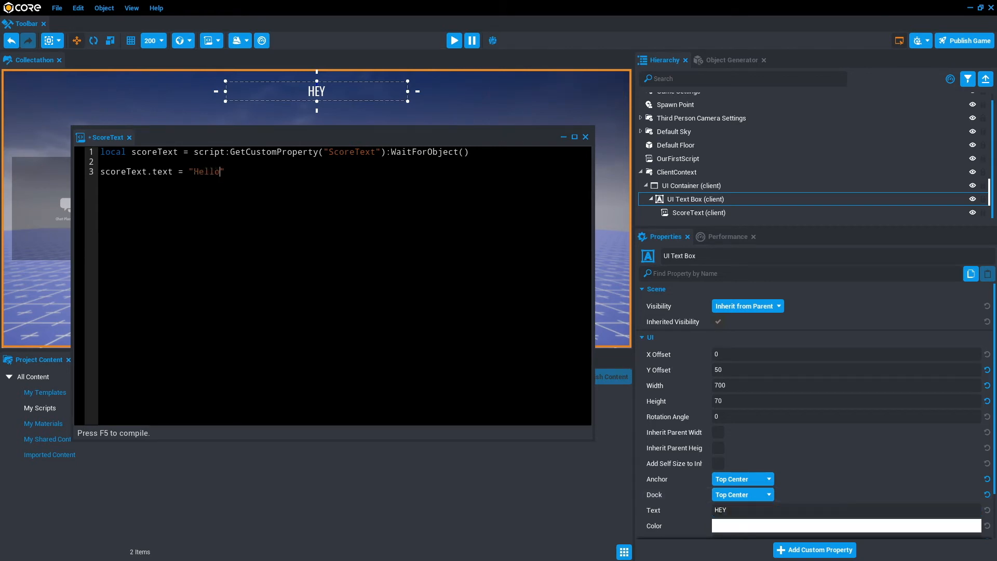
pyautogui.press('ctrl+s')
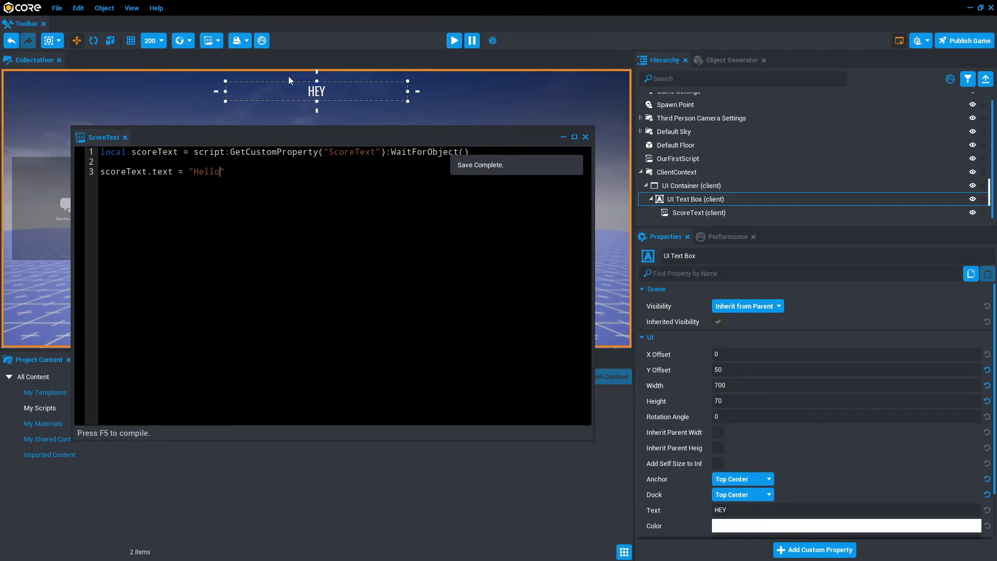
pyautogui.click(454, 40)
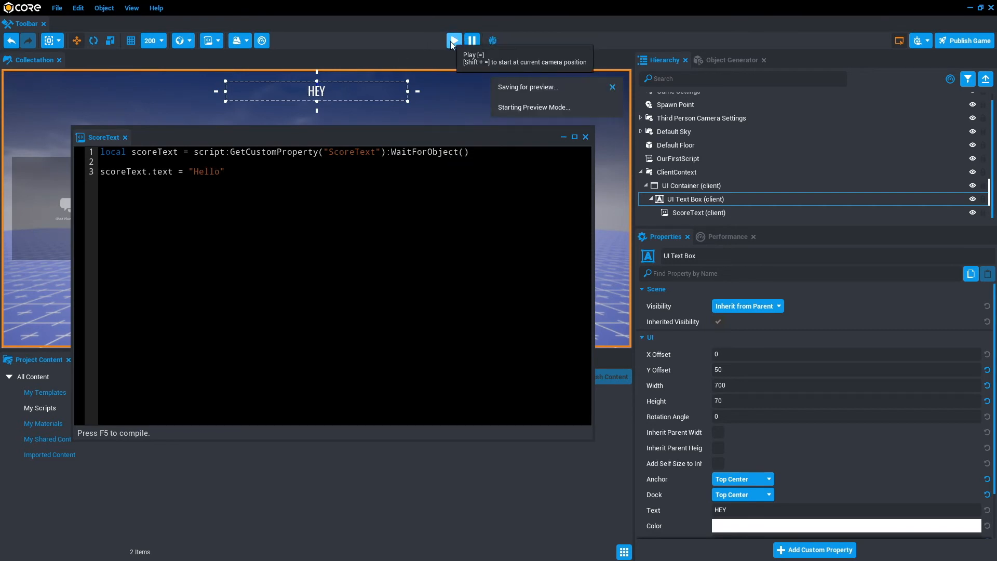
pyautogui.click(699, 212)
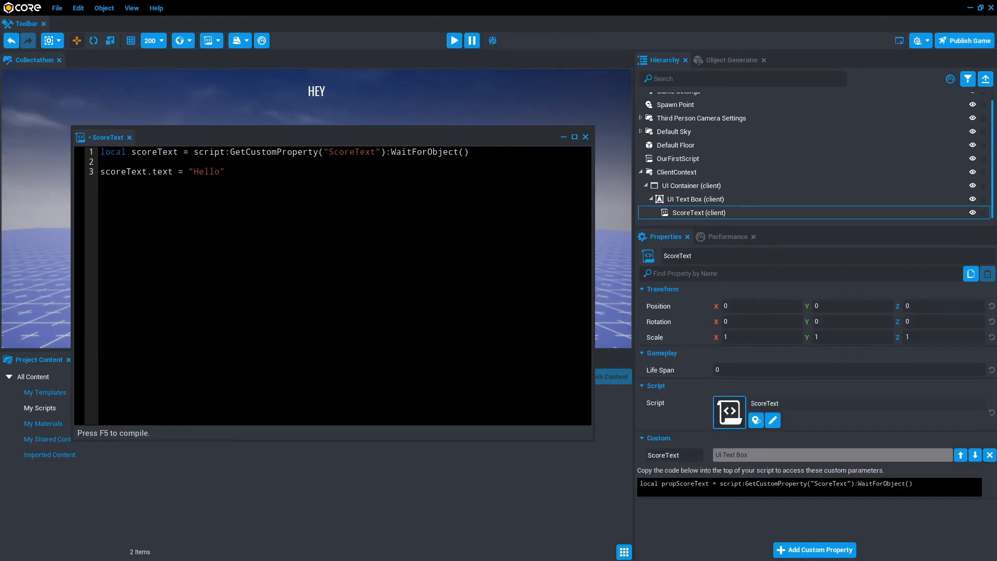
# Add a String custom property named 'text' holding 'Hello i'm text' to ScoreText.
pyautogui.click(819, 549)
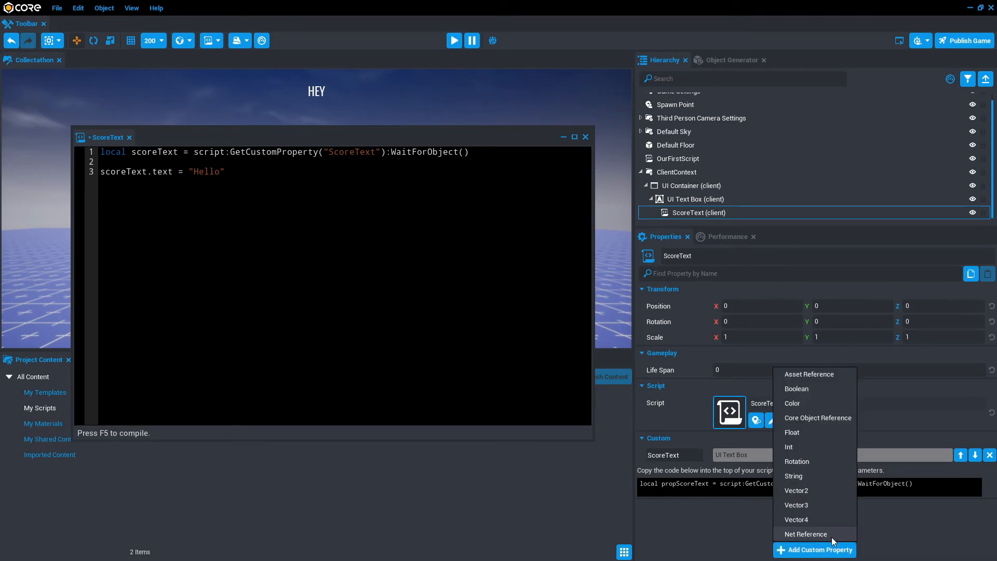
pyautogui.moveTo(816, 447)
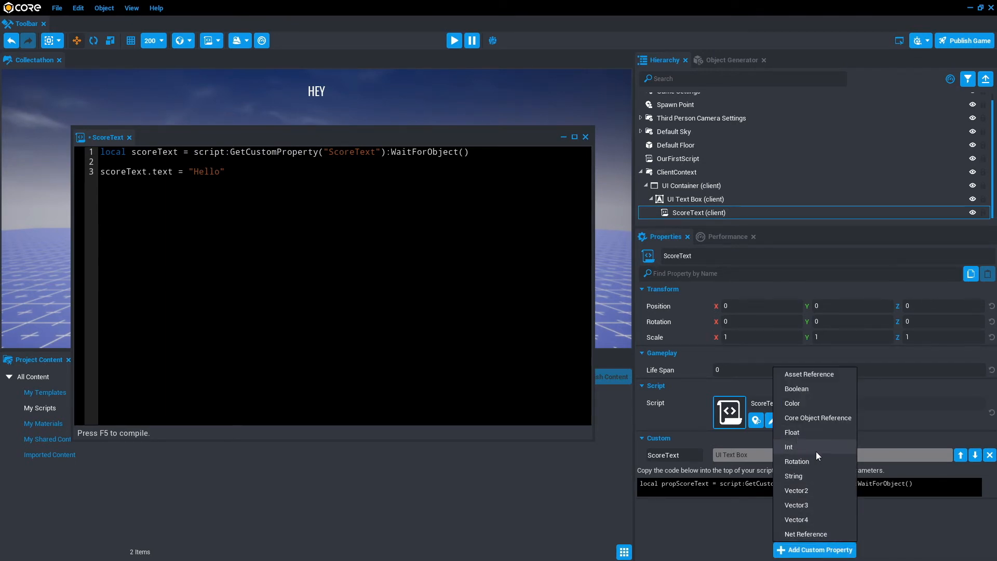
pyautogui.moveTo(801, 397)
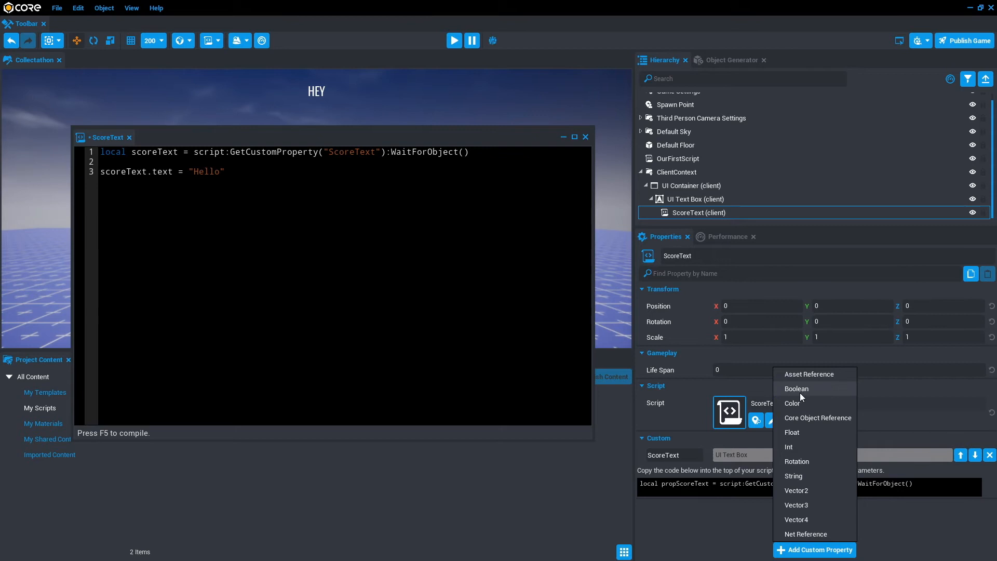
pyautogui.moveTo(808, 396)
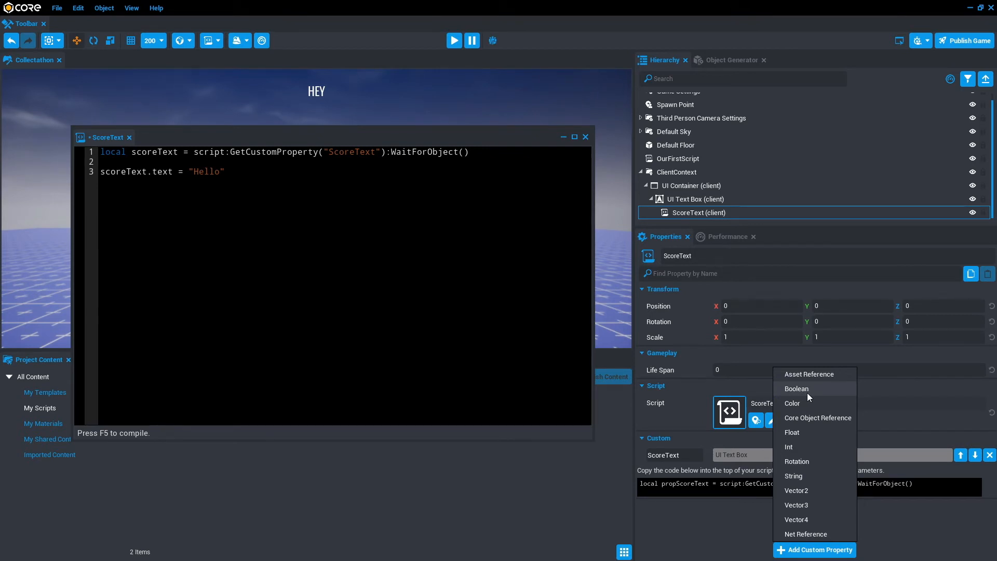
pyautogui.moveTo(791, 425)
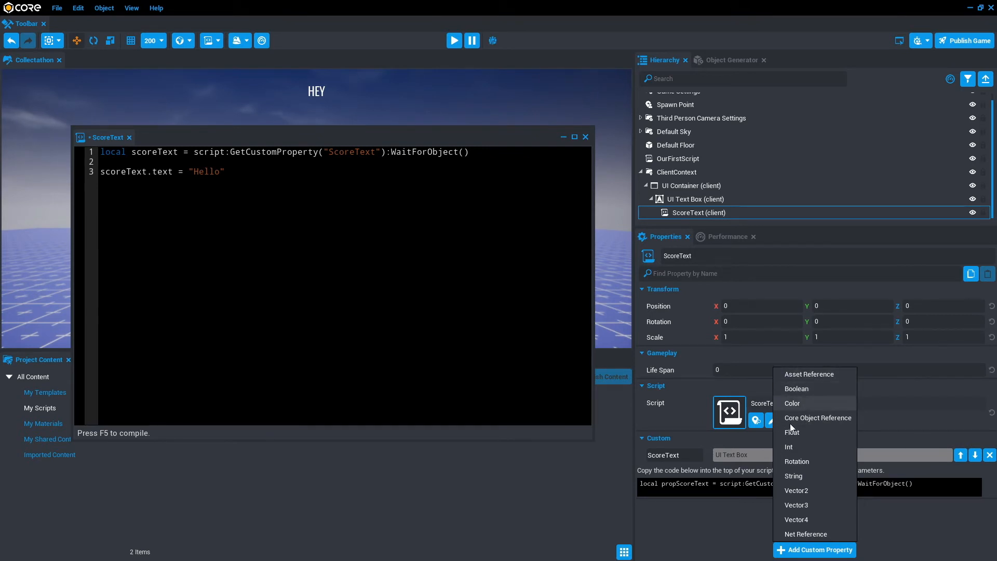
pyautogui.moveTo(809, 479)
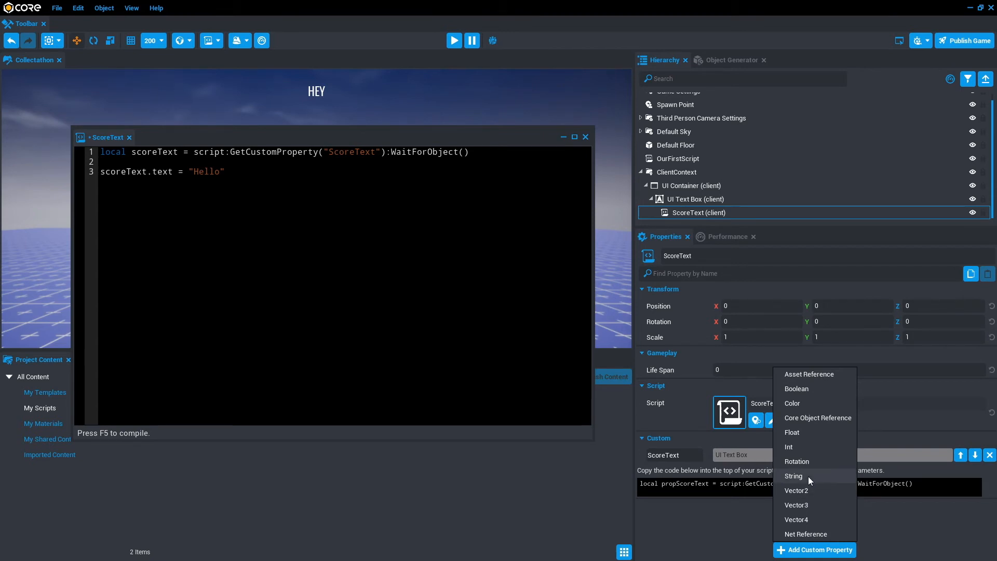
pyautogui.click(793, 476)
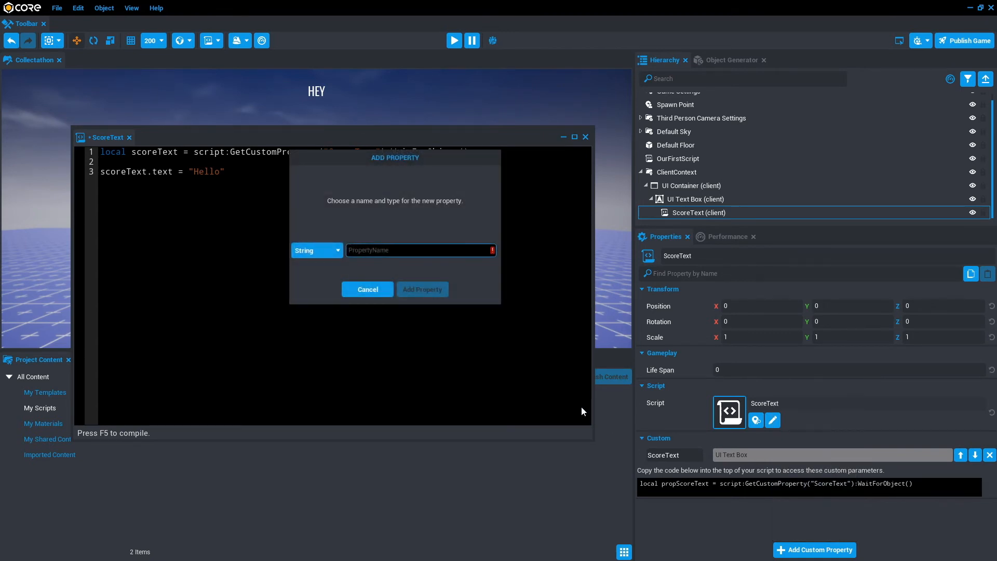
pyautogui.write('text')
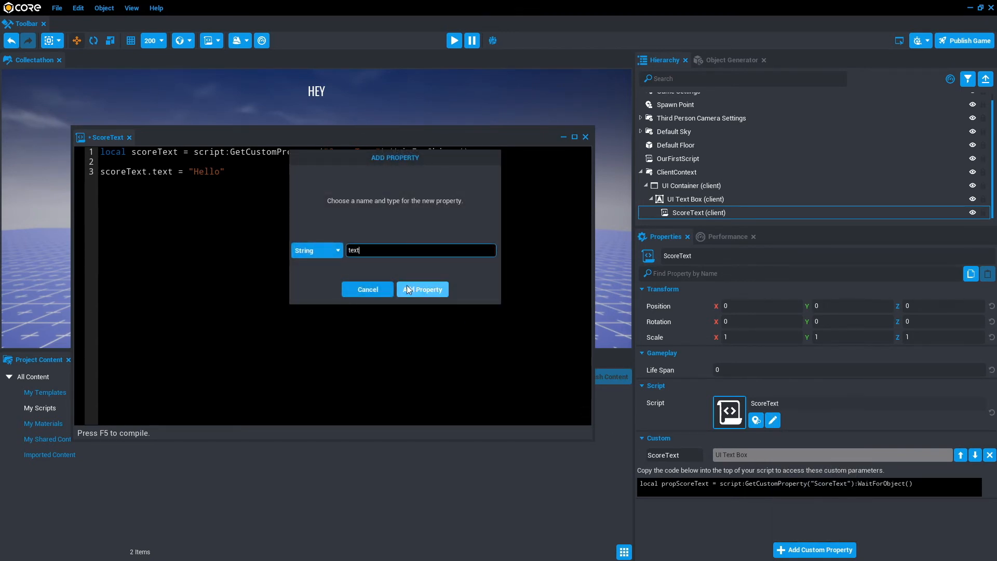
pyautogui.click(425, 289)
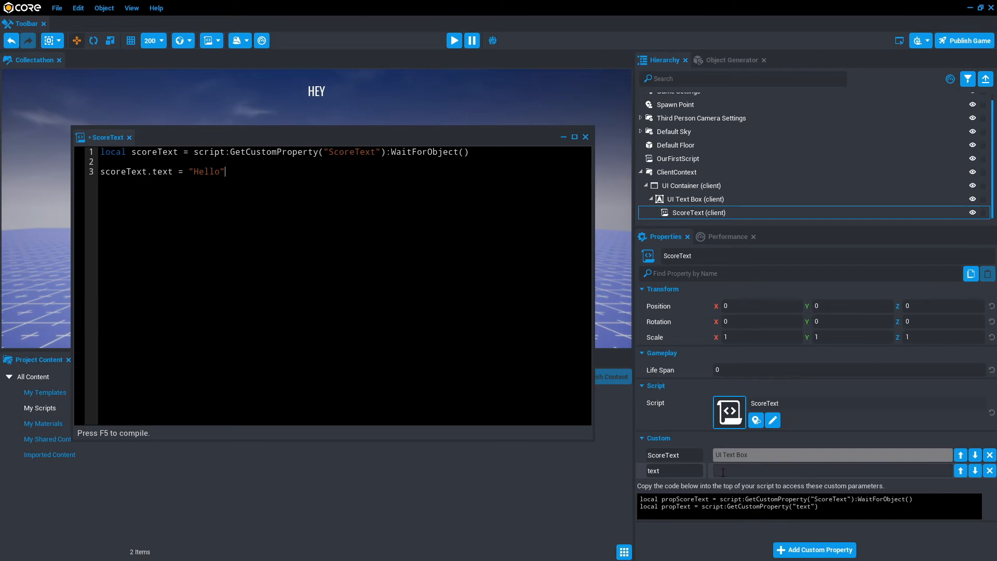
pyautogui.write('Hello')
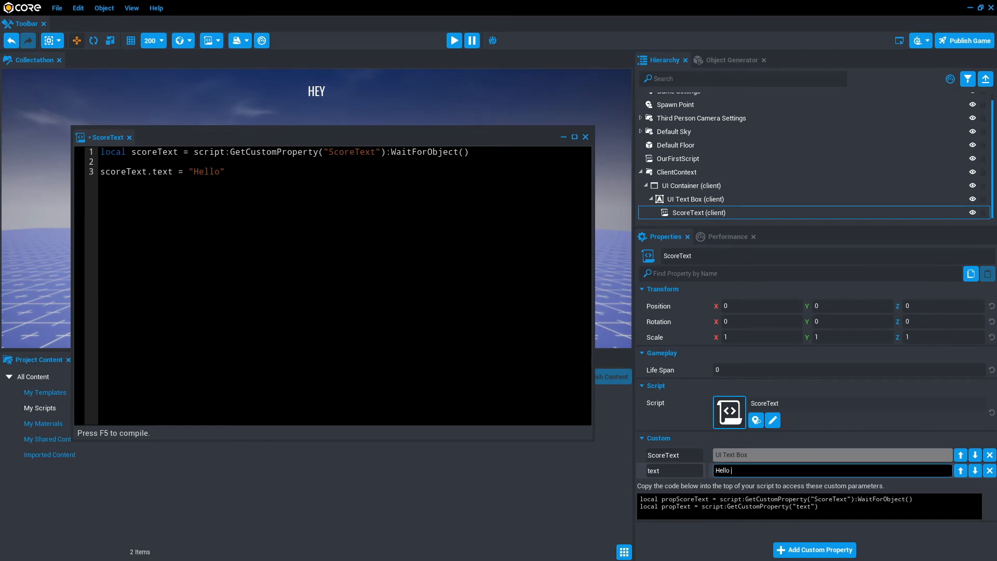
pyautogui.write("i'm text")
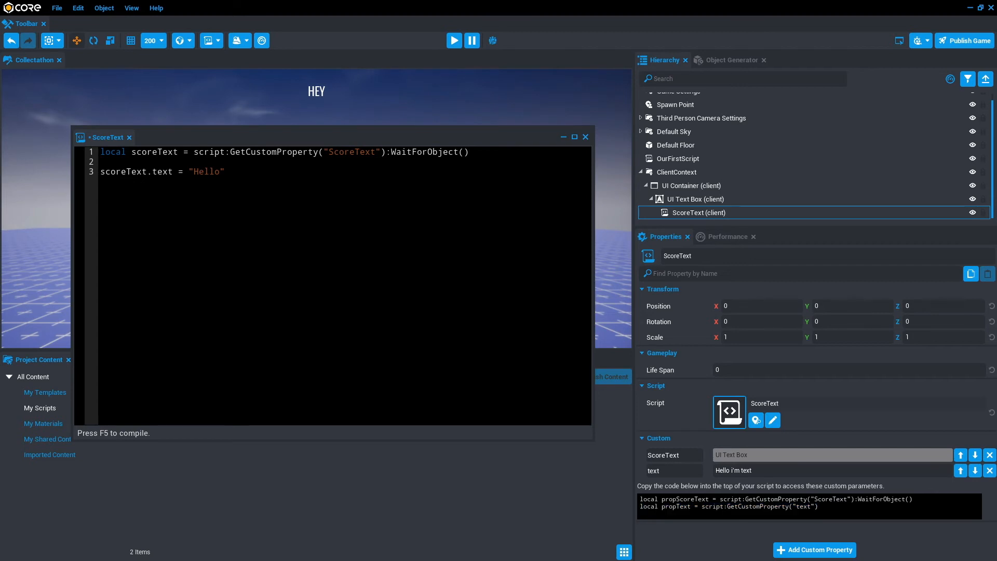
# Load the 'text' property into propText, set scoreText.text = propText, and save.
pyautogui.write('local propText = script:GetCustomProperty("text")')
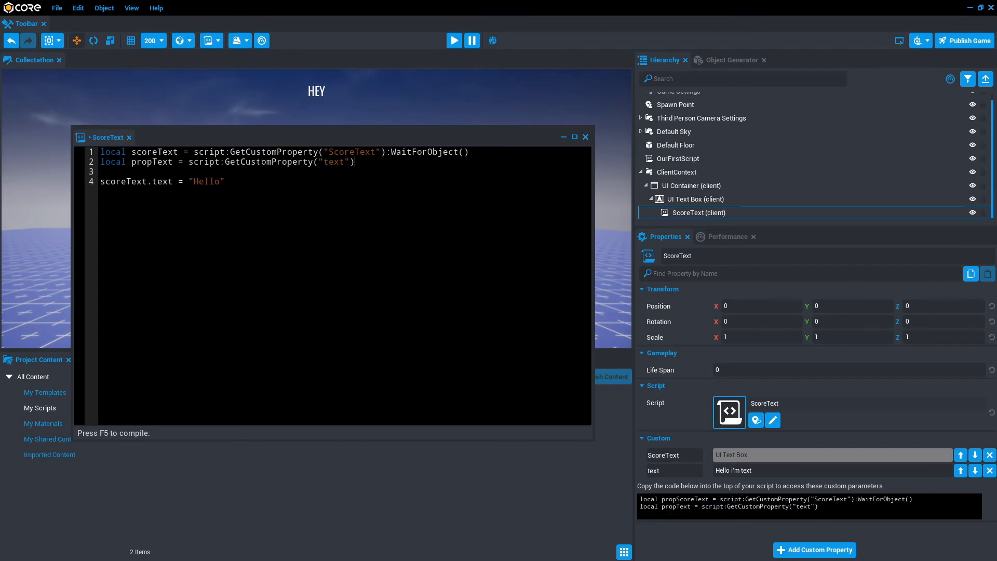
pyautogui.doubleClick(207, 181)
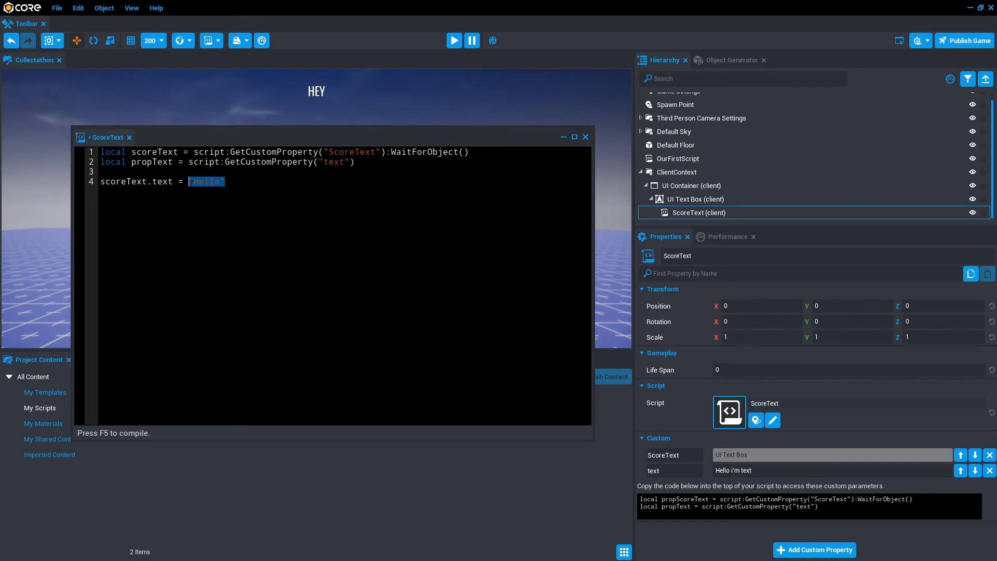
pyautogui.press('Delete')
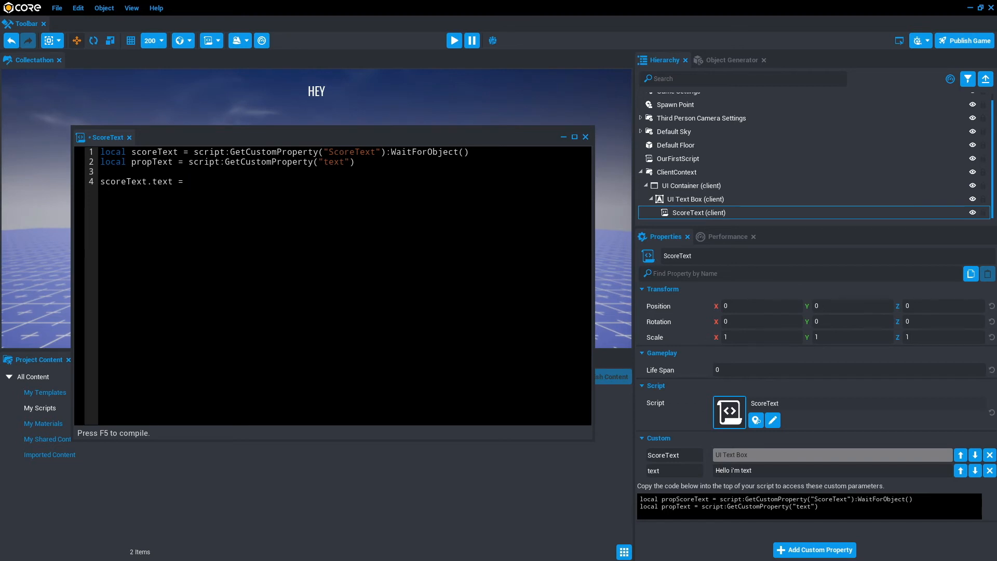
pyautogui.write('pro')
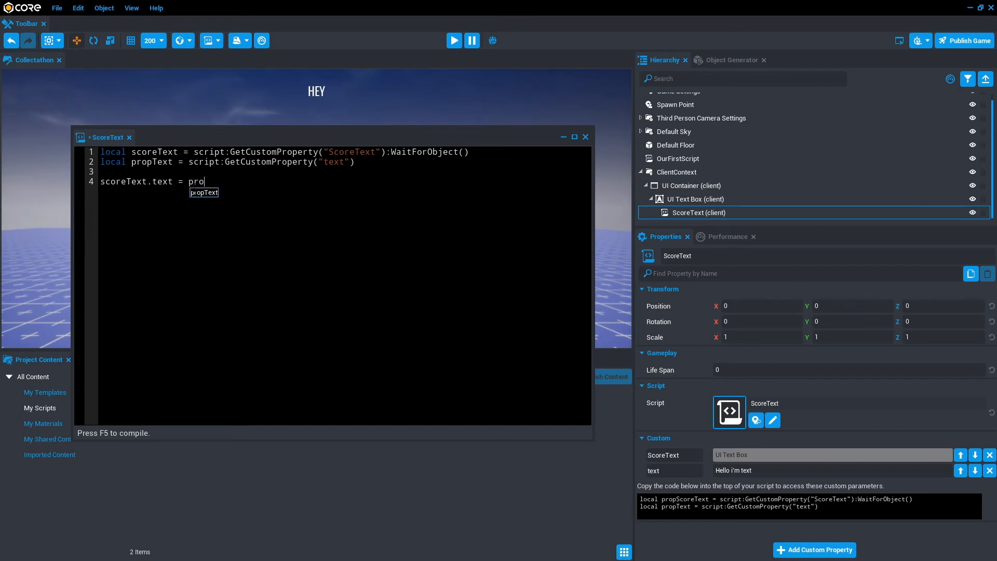
pyautogui.press('Tab')
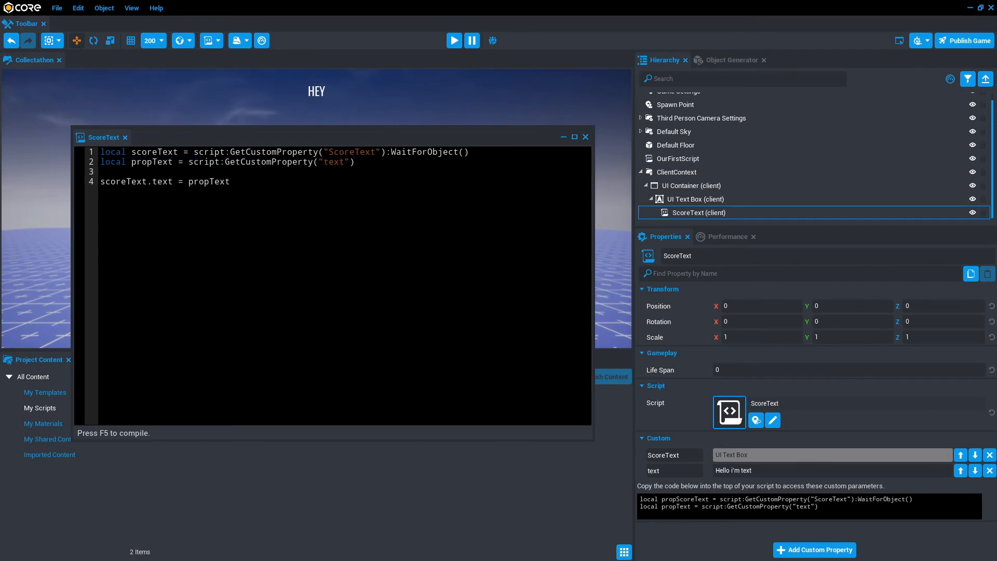
pyautogui.press('ctrl+s')
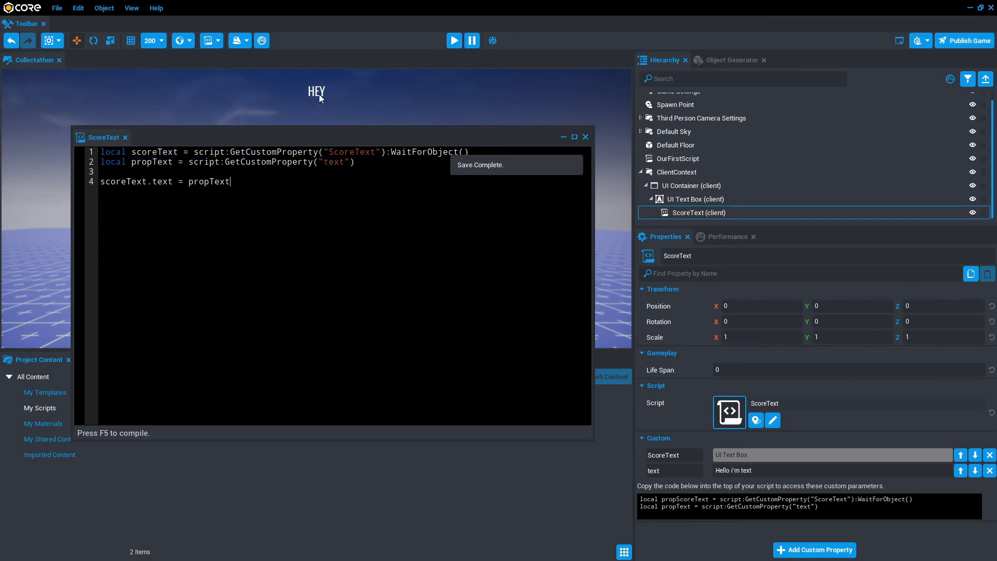
pyautogui.moveTo(454, 40)
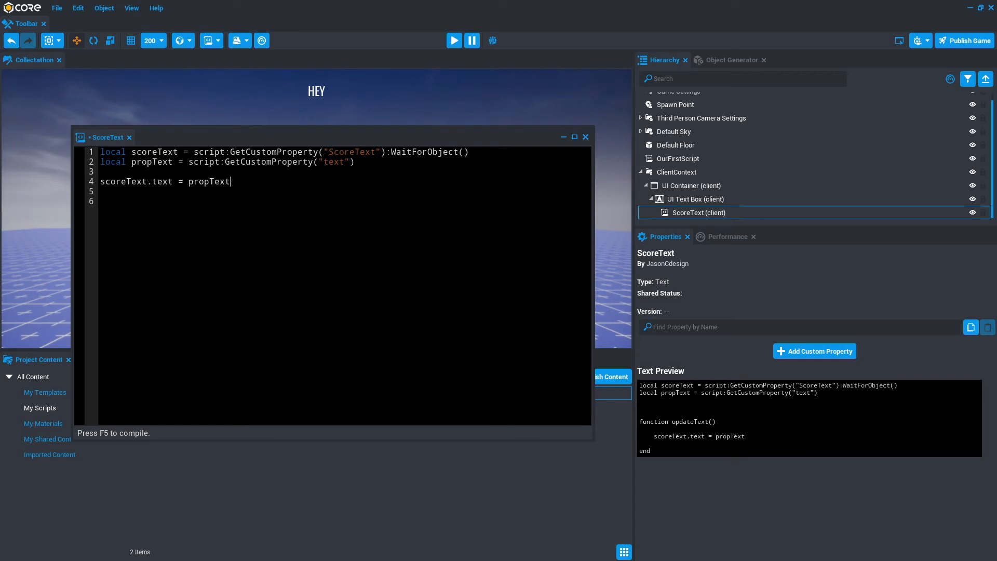
# Wrap the propText assignment in an updateText() function, remove the original line, and save.
pyautogui.press('enter')
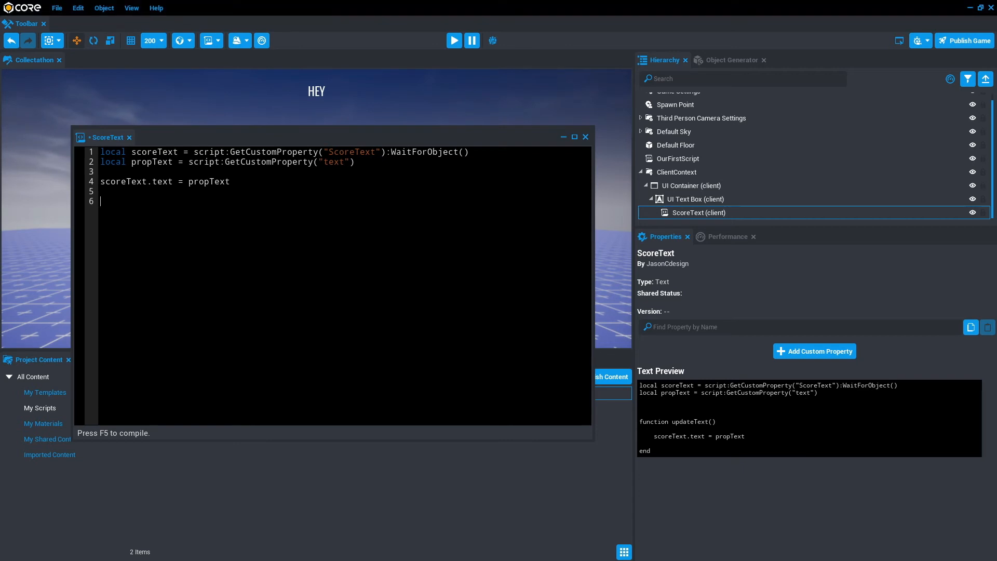
pyautogui.write('function')
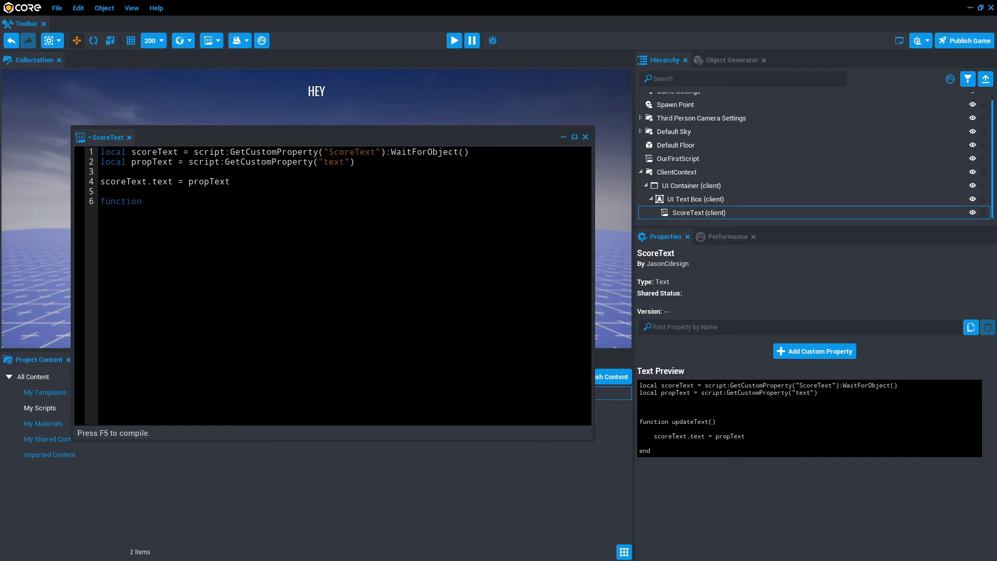
pyautogui.write('updateTe')
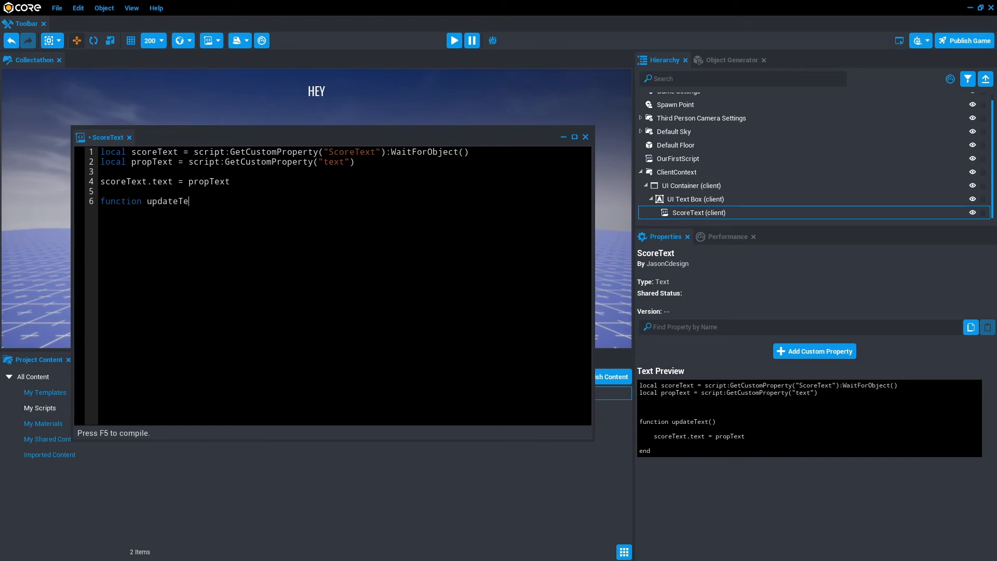
pyautogui.write('xt()')
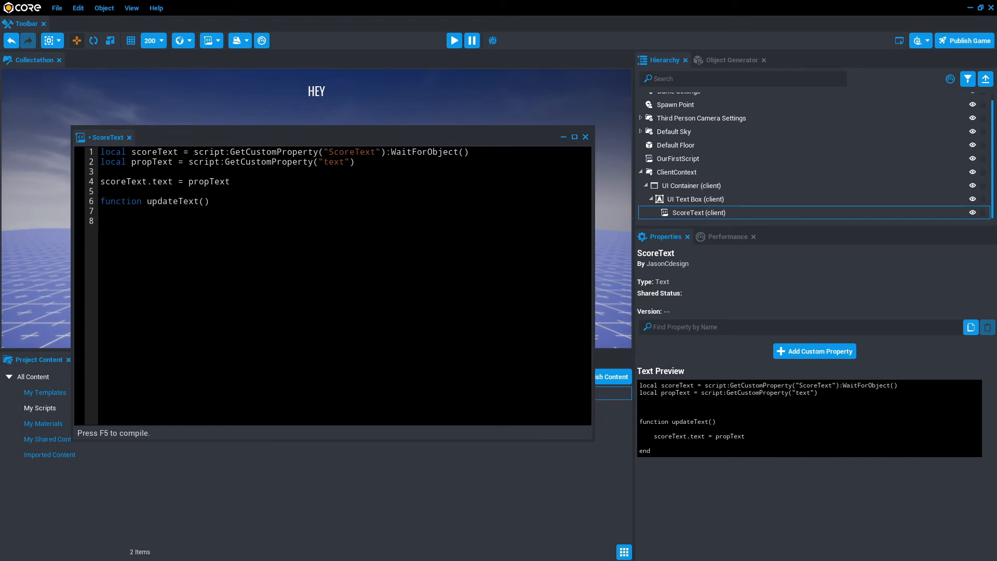
pyautogui.write('end')
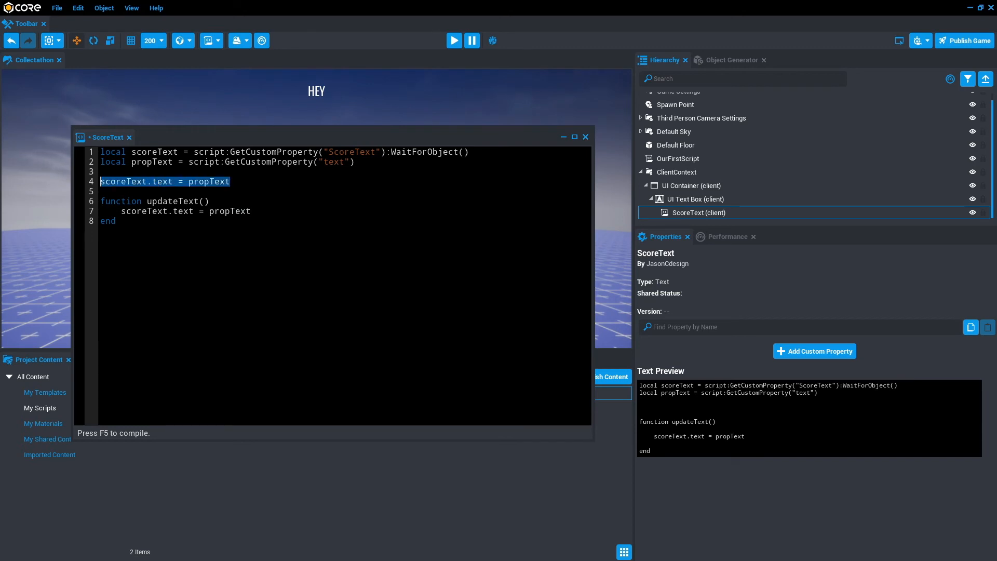
pyautogui.press('Delete')
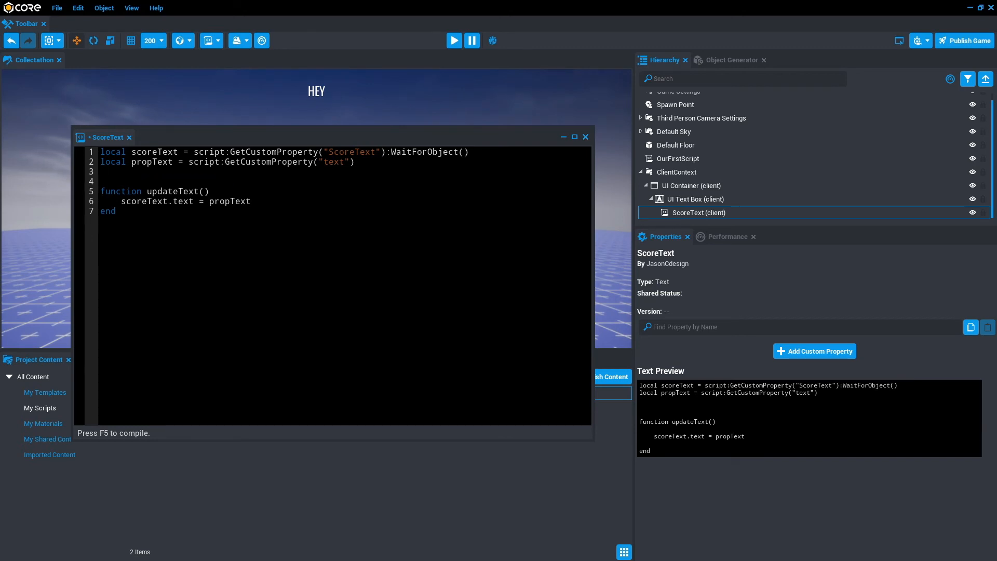
pyautogui.press('ctrl+s')
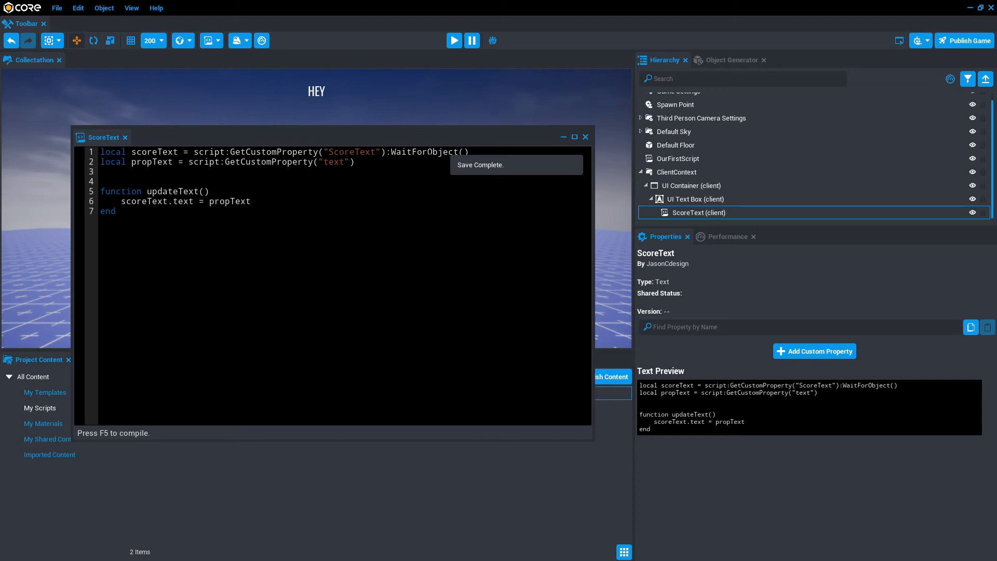
pyautogui.moveTo(454, 40)
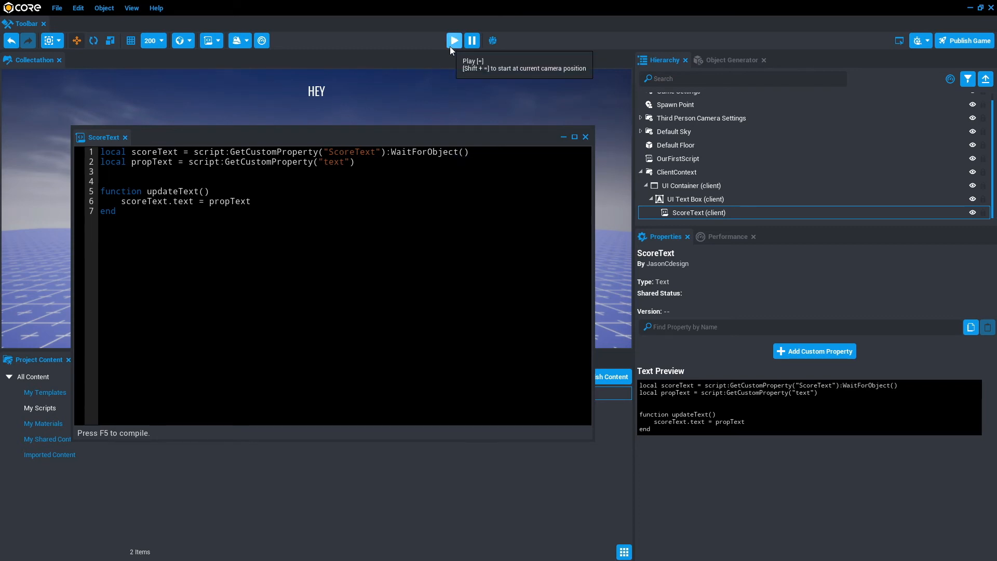
# Start a game preview to test the current ScoreText script.
pyautogui.click(454, 40)
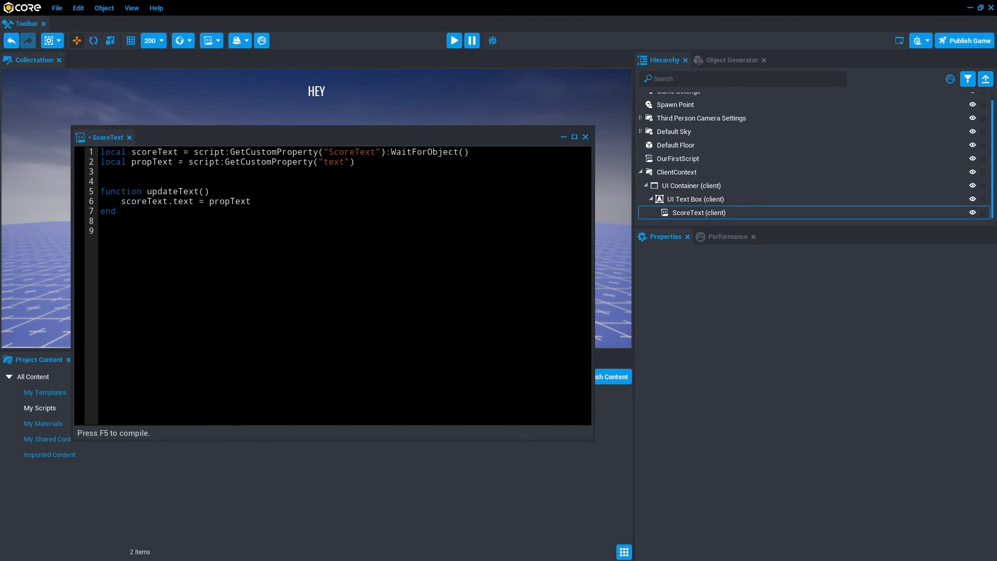
# Call updateText() below the function, save, and preview the 'Hello i'm text' result.
pyautogui.write('updateText(')
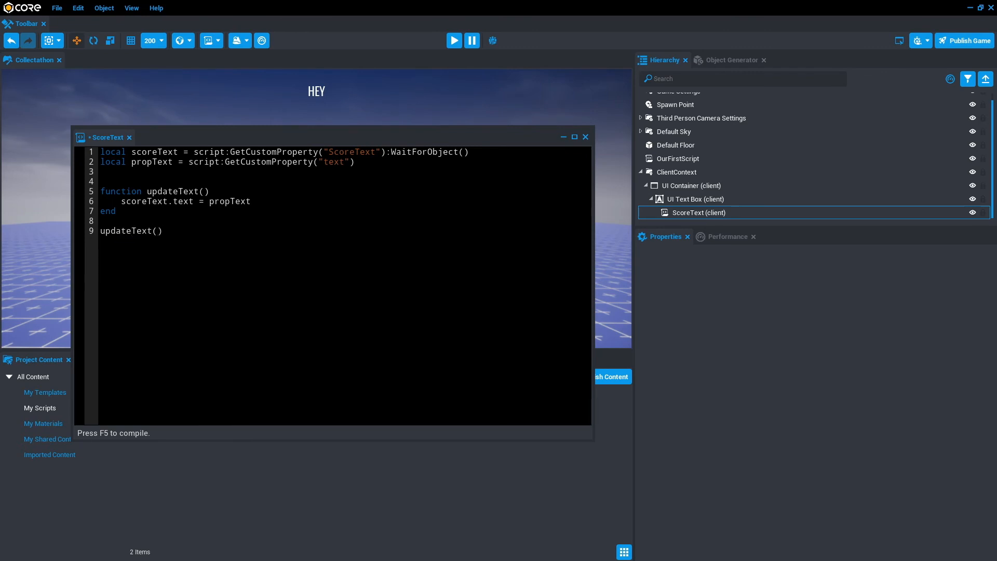
pyautogui.press('ctrl+s')
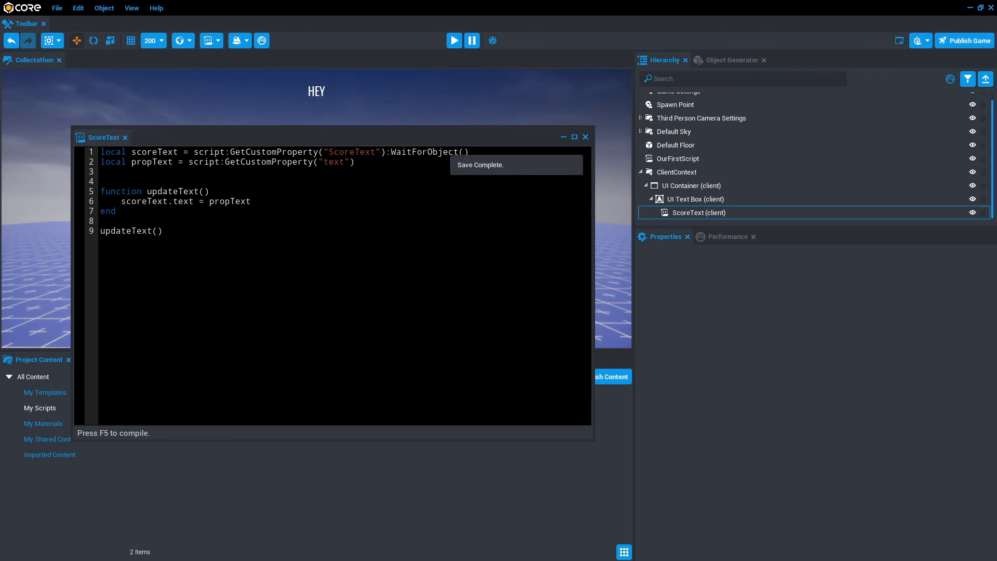
pyautogui.click(453, 40)
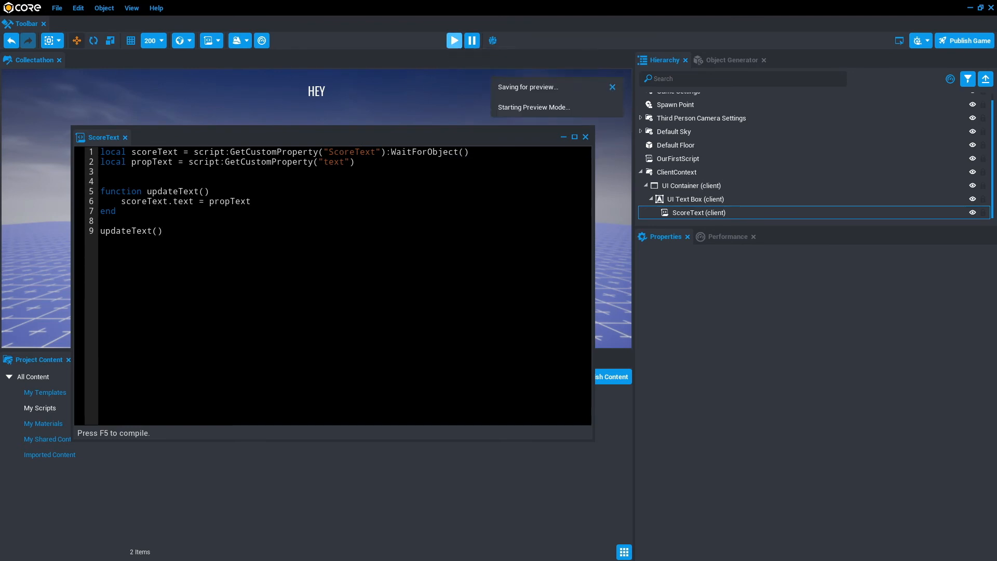
pyautogui.click(453, 40)
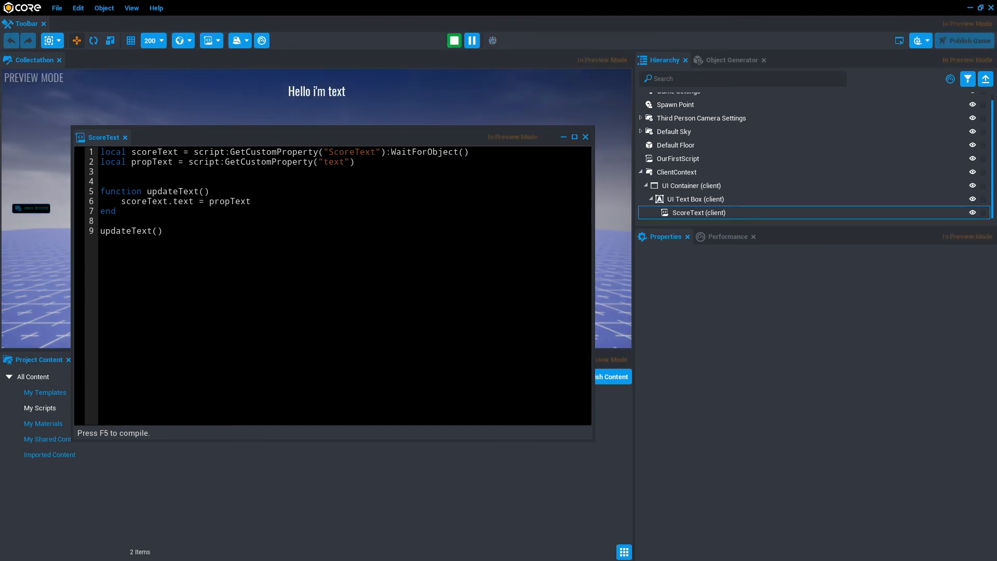
pyautogui.click(453, 40)
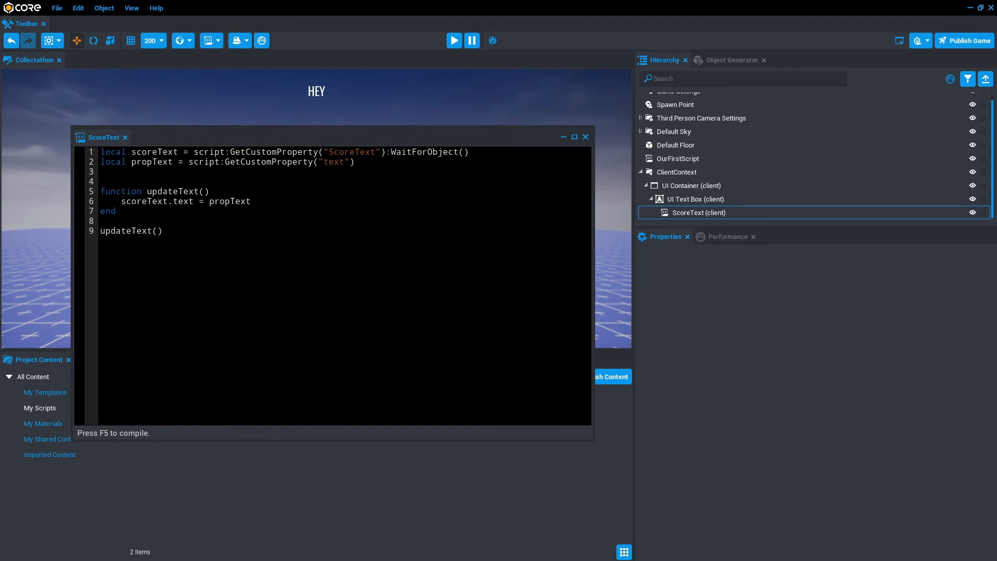
# Move the updateText() call above the function and preview, which raises a nil-value error.
pyautogui.doubleClick(172, 191)
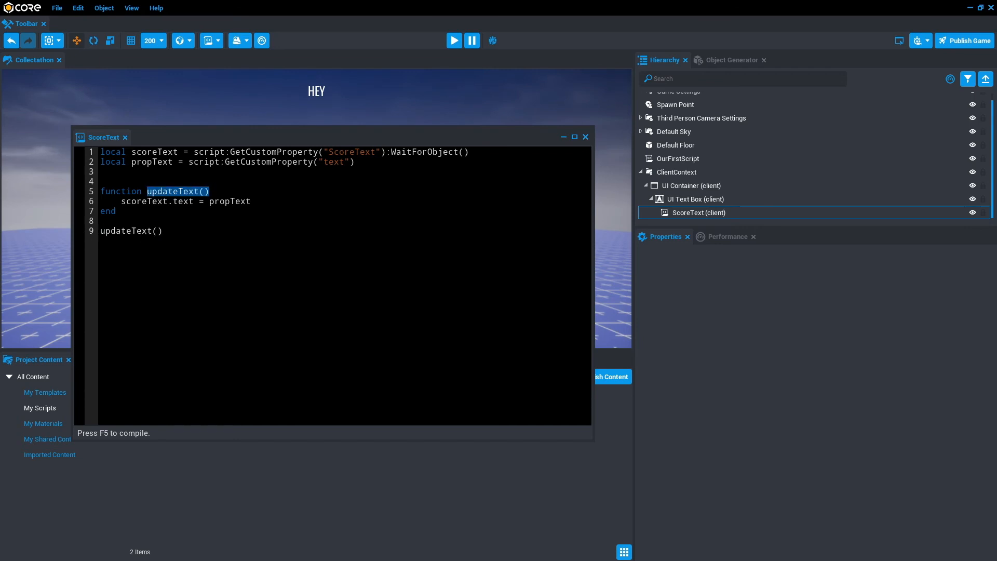
pyautogui.doubleClick(142, 201)
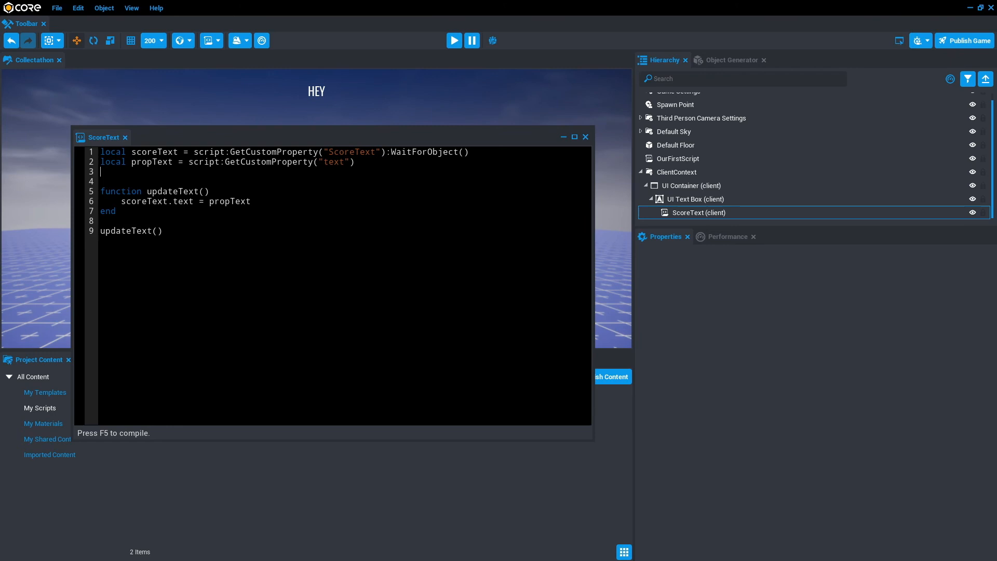
pyautogui.write('updateText()')
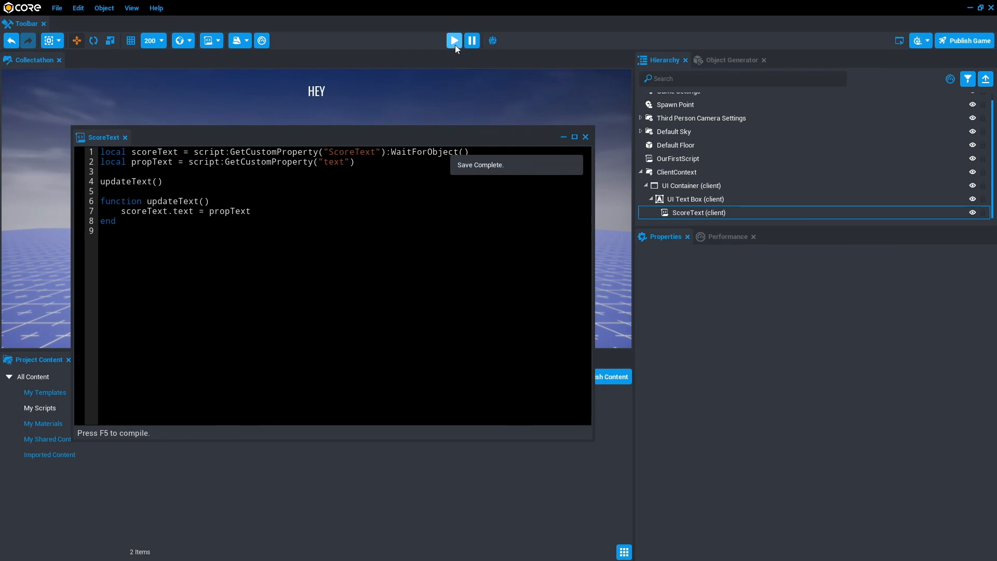
pyautogui.click(454, 40)
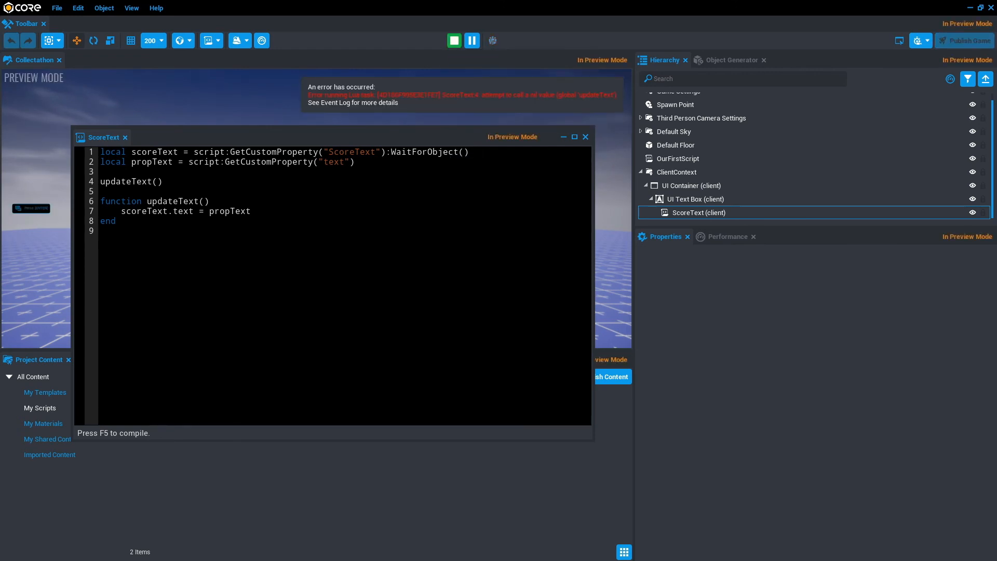
pyautogui.click(454, 40)
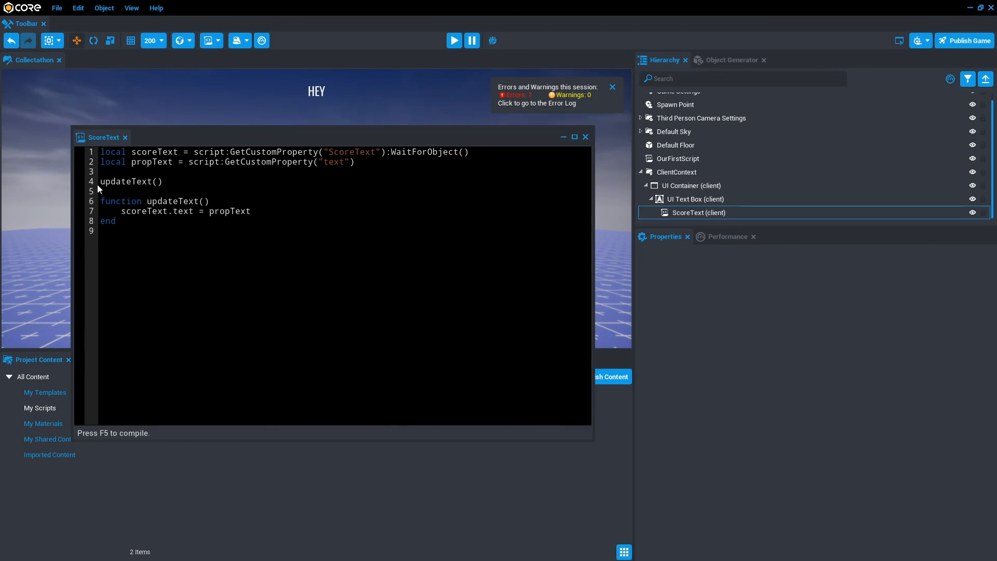
pyautogui.doubleClick(130, 181)
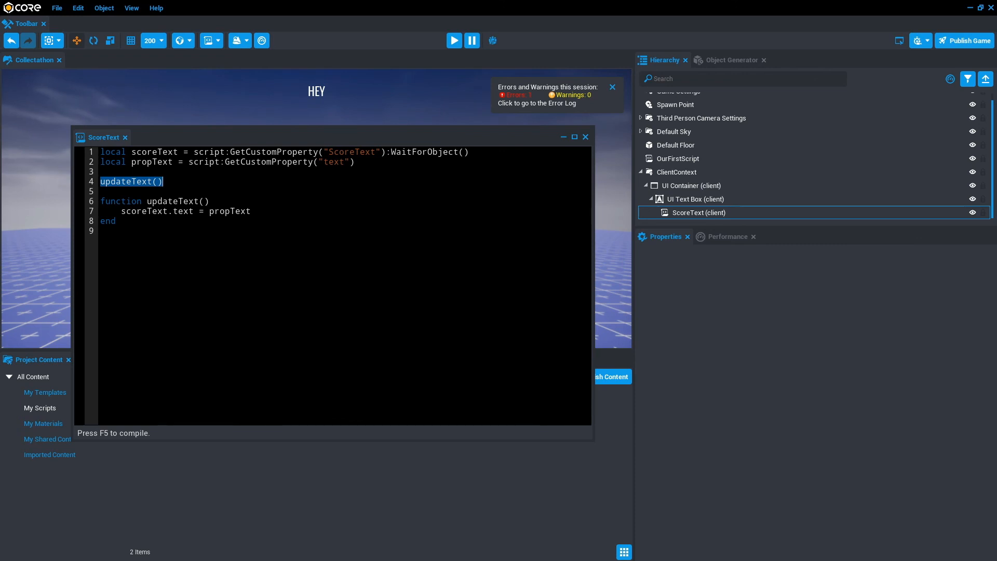
# Restore the updateText() call below the function, save, and preview 'Hello i'm text'.
pyautogui.click(611, 87)
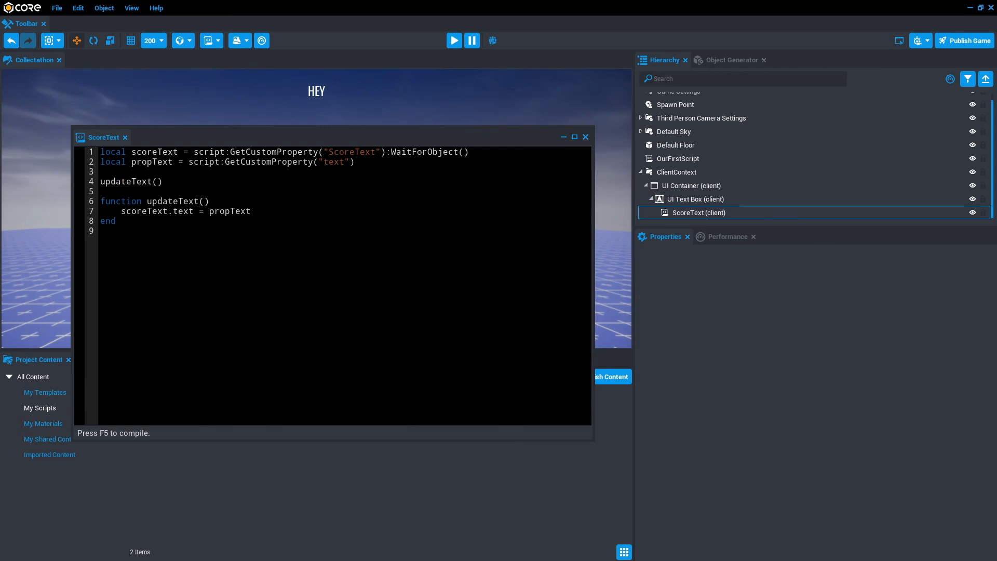
pyautogui.doubleClick(131, 181)
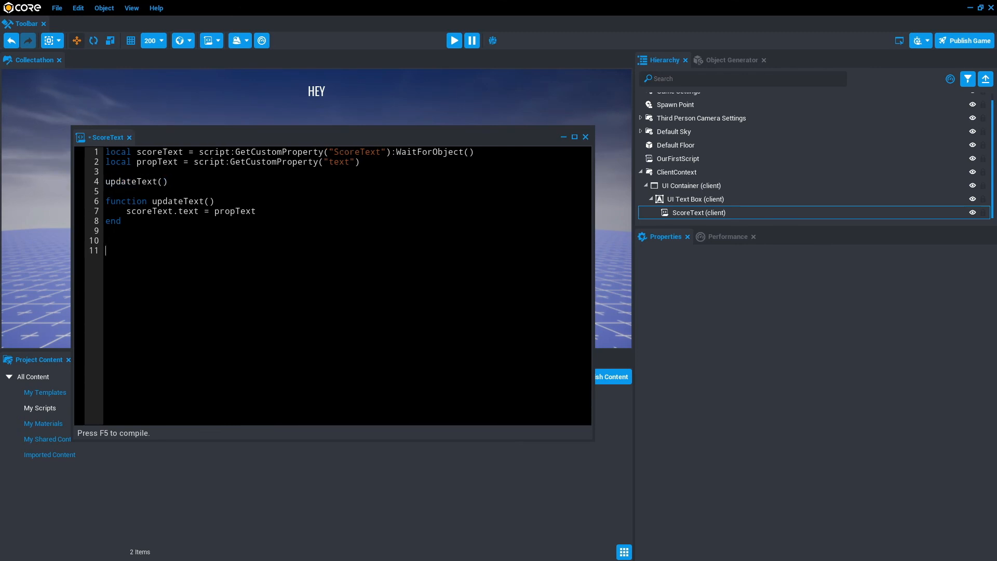
pyautogui.write('updateText()')
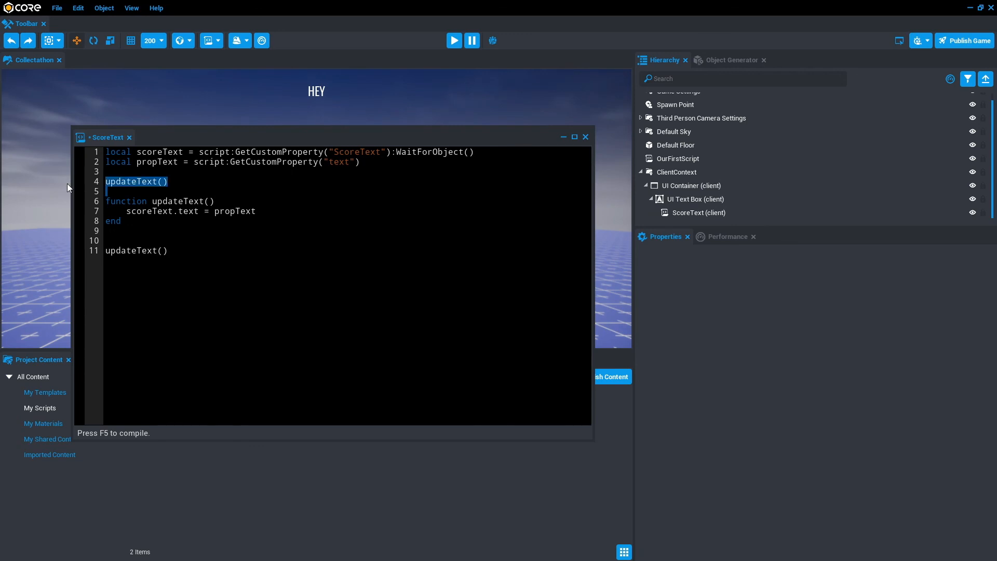
pyautogui.press('ctrl+s')
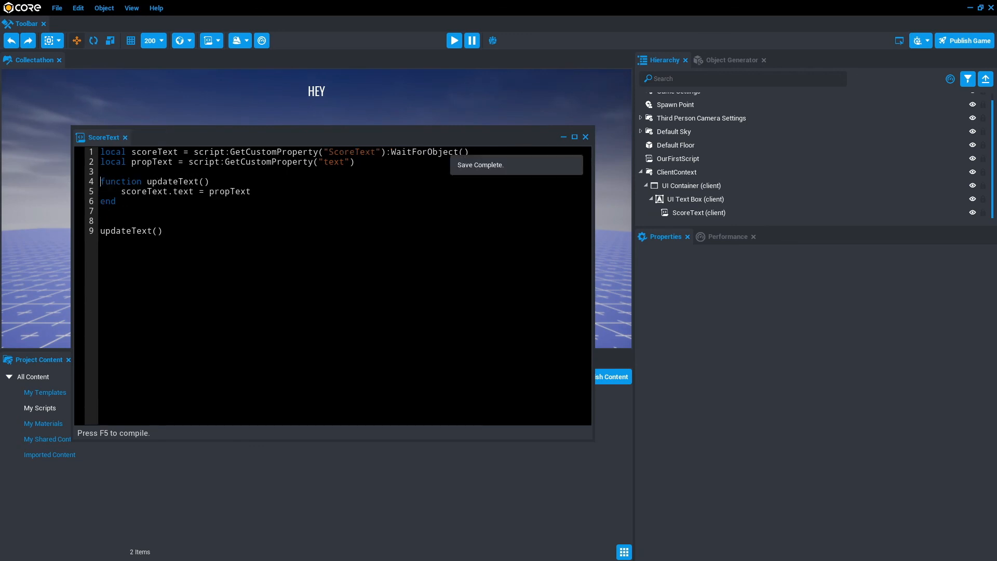
pyautogui.click(453, 40)
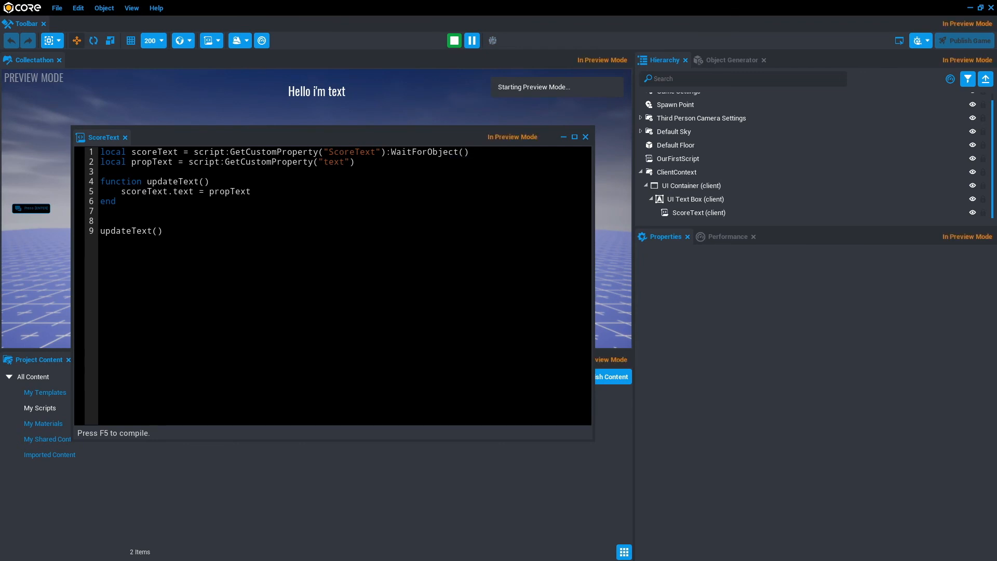